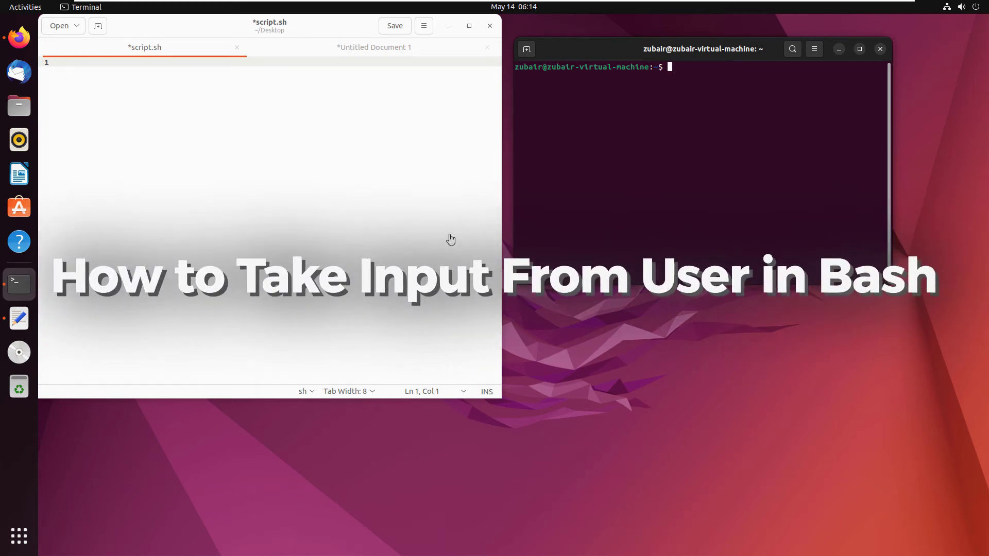
pyautogui.moveTo(345, 220)
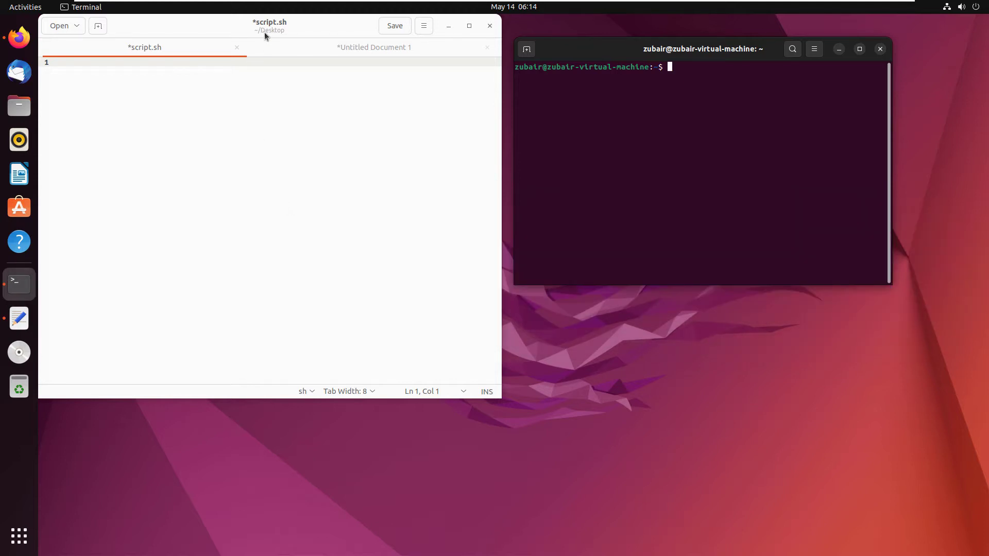
# - Reposition the empty script.sh editor window on the desktop beside the terminal
pyautogui.moveTo(265, 26); pyautogui.dragTo(235, 167)
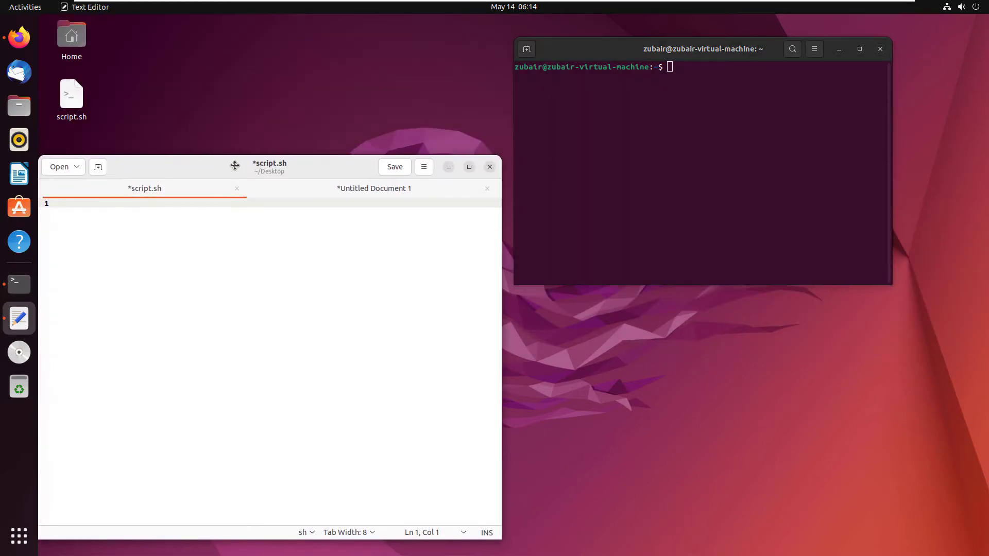
pyautogui.moveTo(235, 166); pyautogui.dragTo(230, 156)
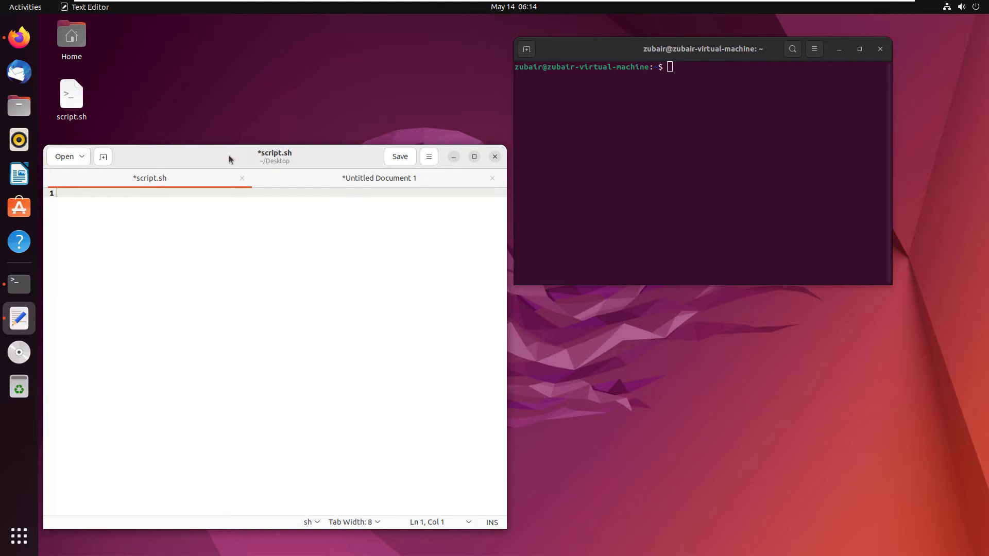
pyautogui.moveTo(233, 156); pyautogui.dragTo(235, 49)
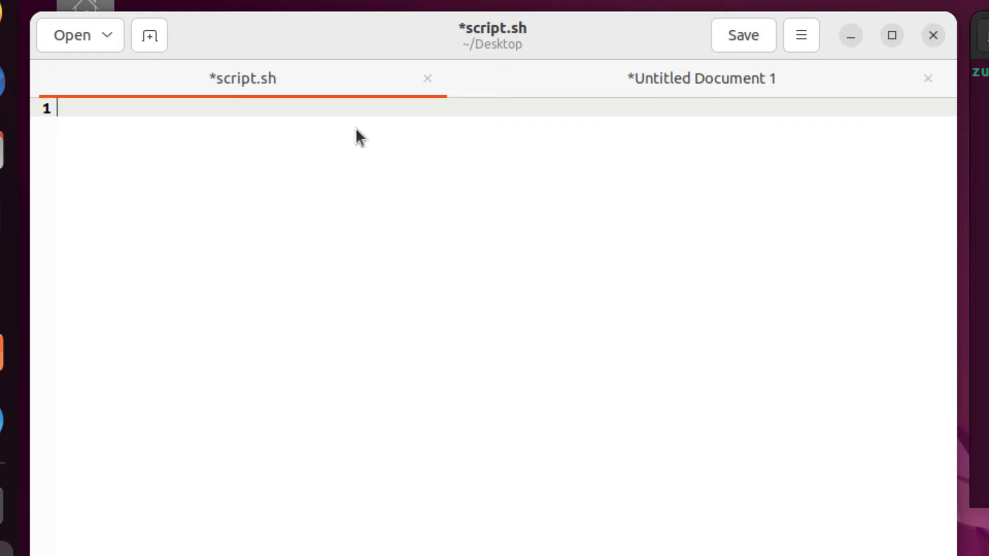
# - Write `read name` and `echo "Enter your name"` as the first two lines of script.sh
pyautogui.write('read')
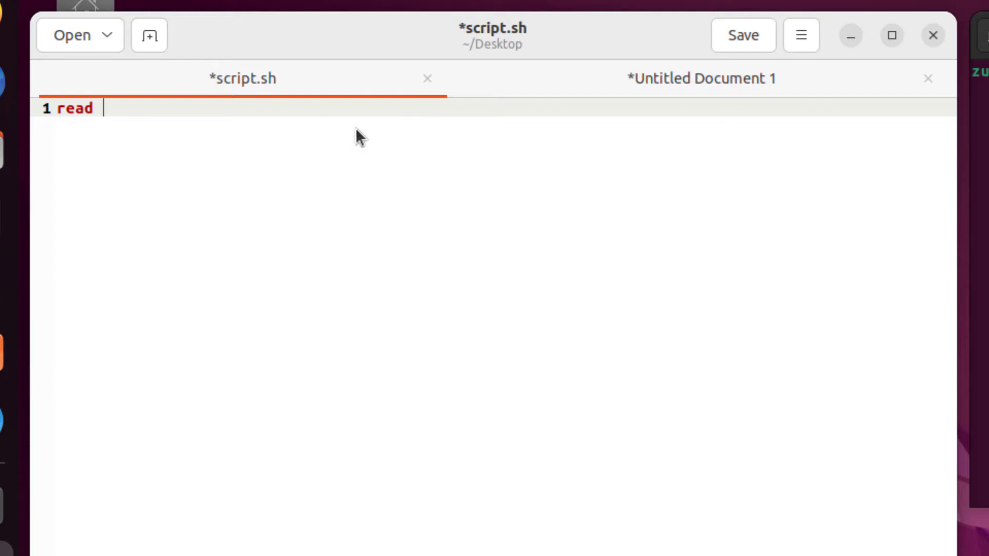
pyautogui.write('name')
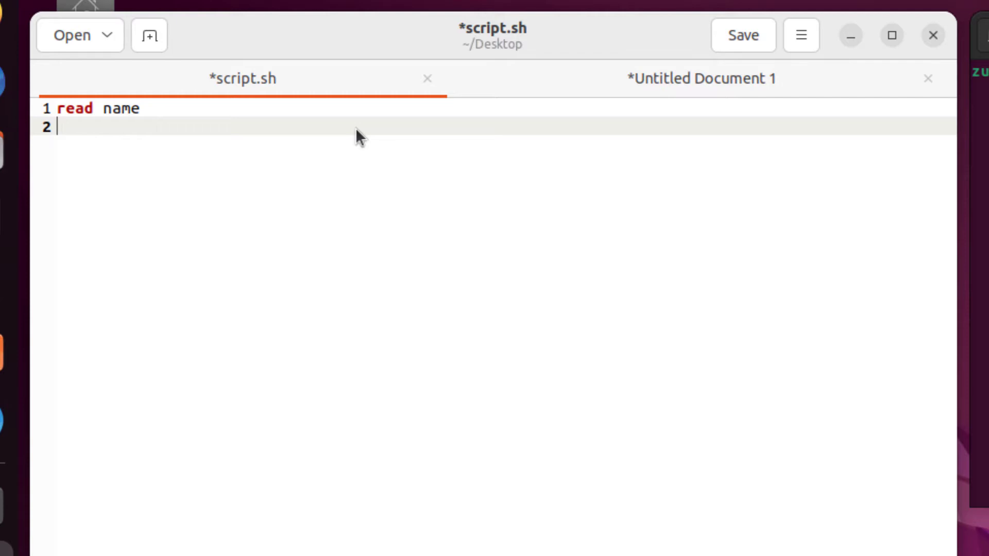
pyautogui.write('ech')
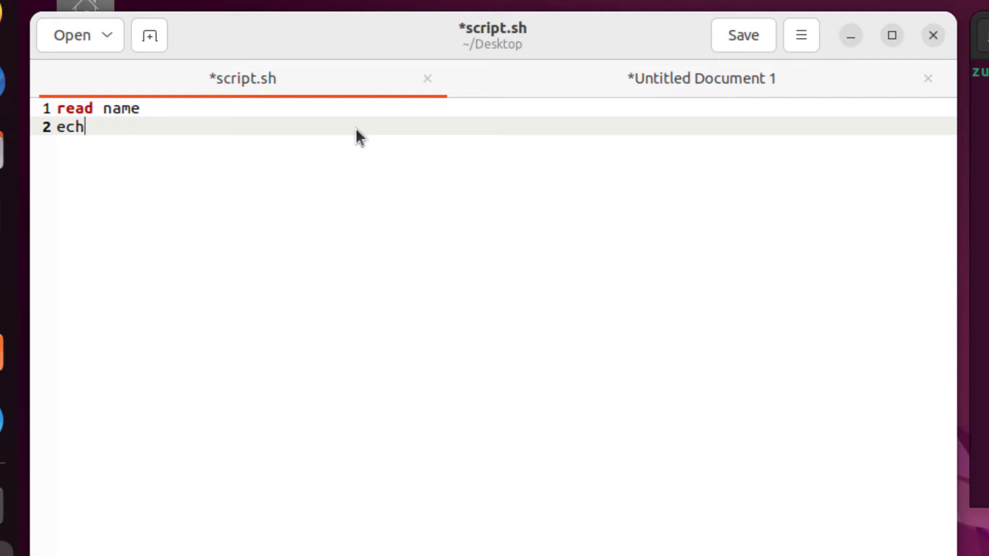
pyautogui.write('o')
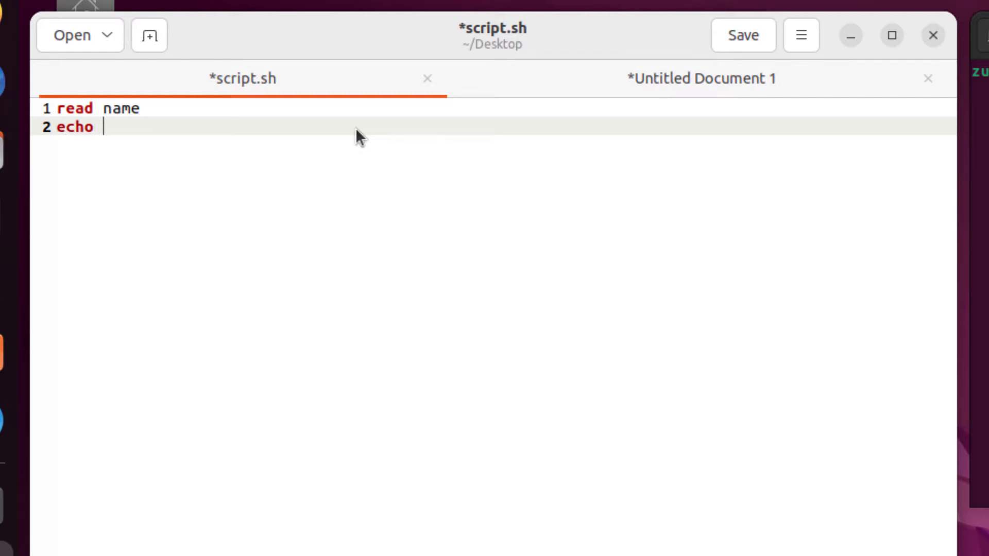
pyautogui.write('""')
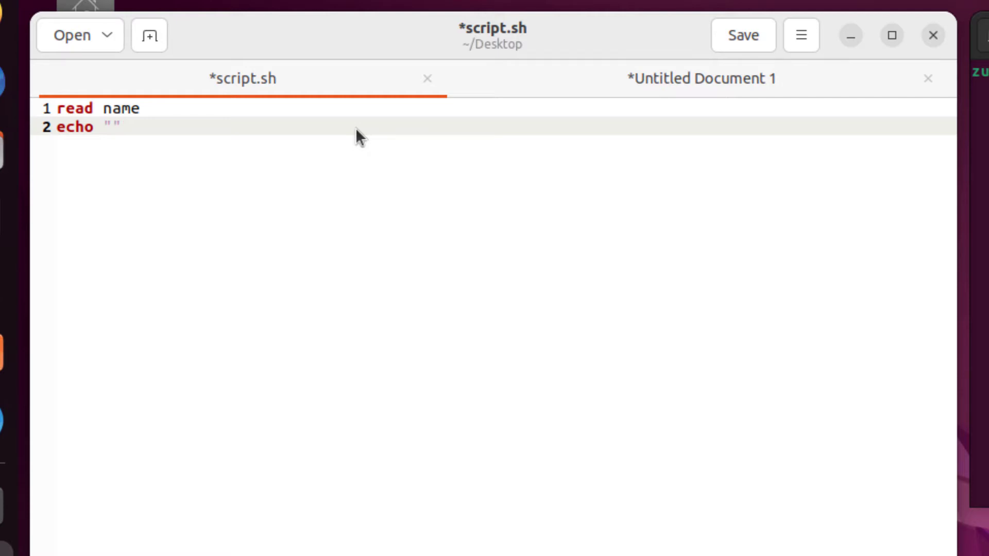
pyautogui.write('Enter your name')
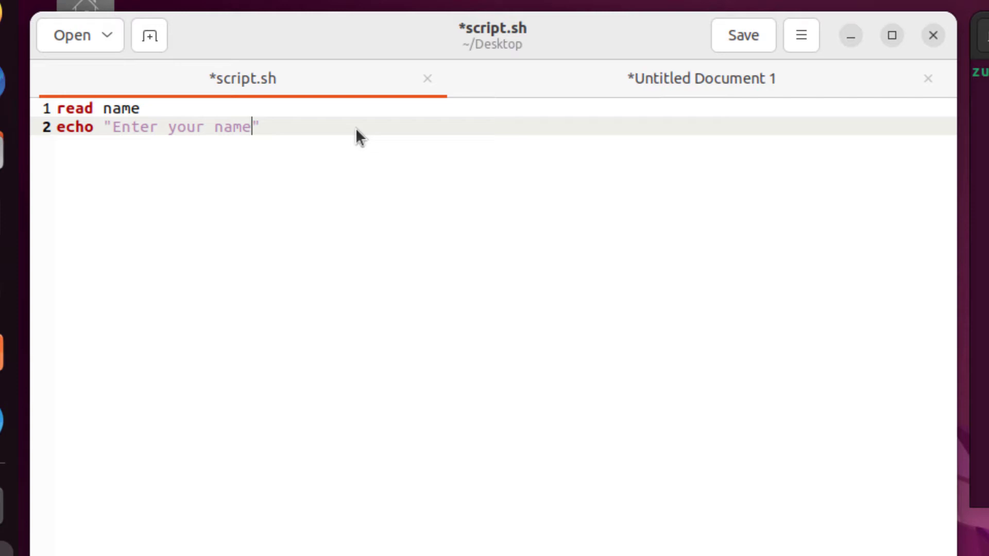
# - Move the "Enter your name" echo above `read name` and add an `echo $name` line after it
pyautogui.tripleClick(157, 126)
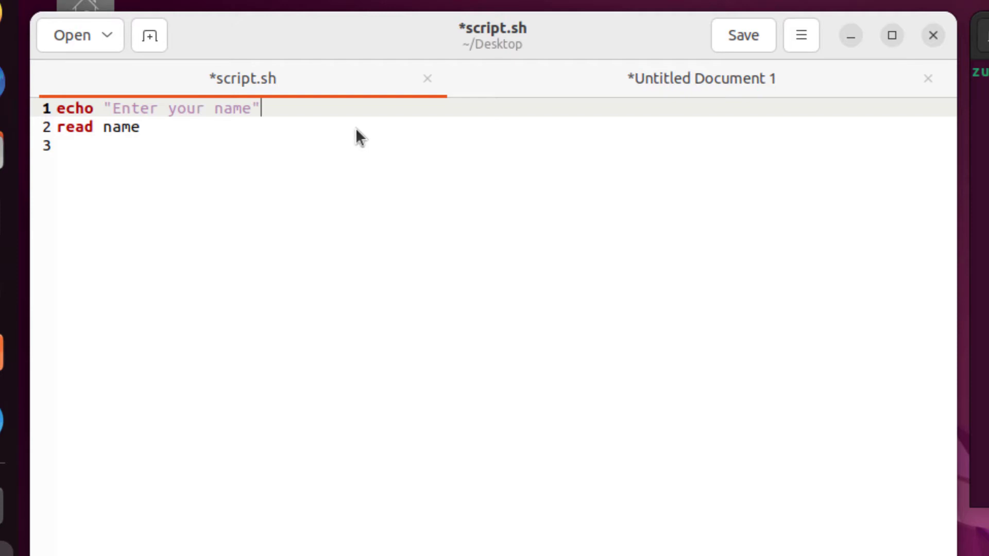
pyautogui.moveTo(317, 127)
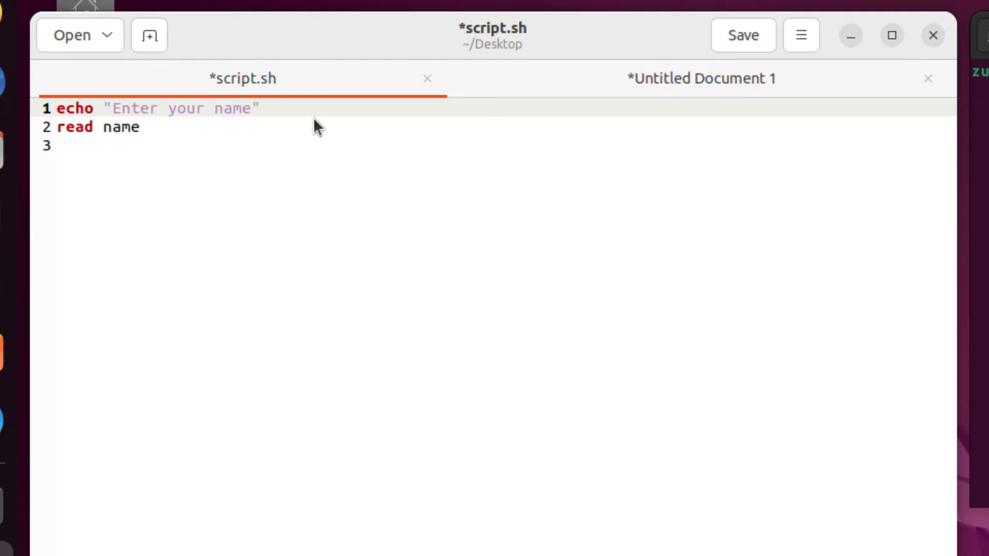
pyautogui.click(258, 108)
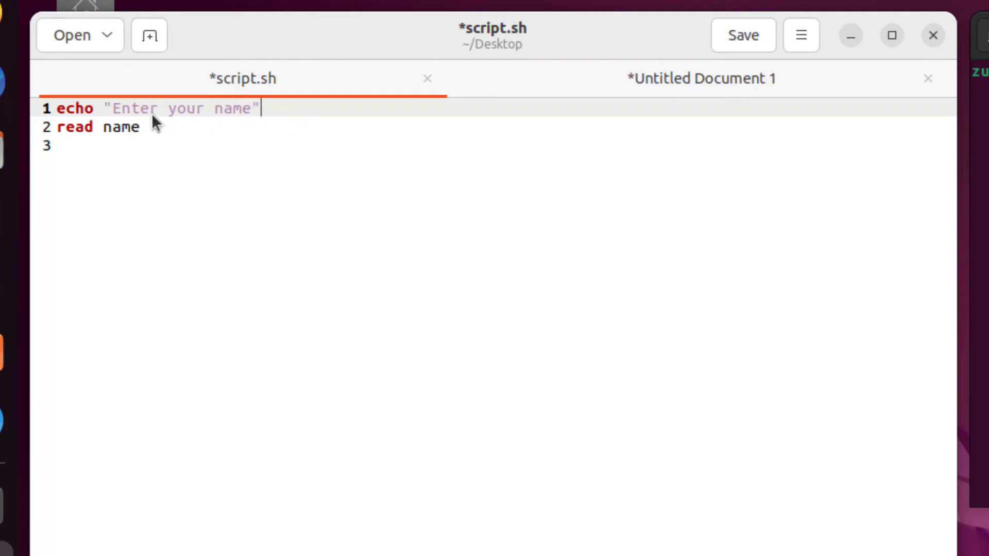
pyautogui.moveTo(88, 140)
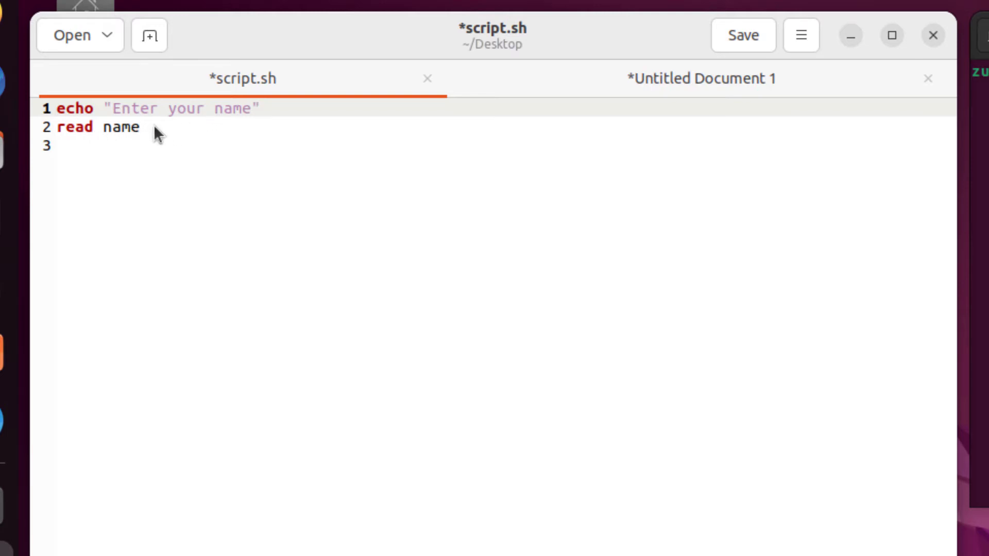
pyautogui.click(138, 127)
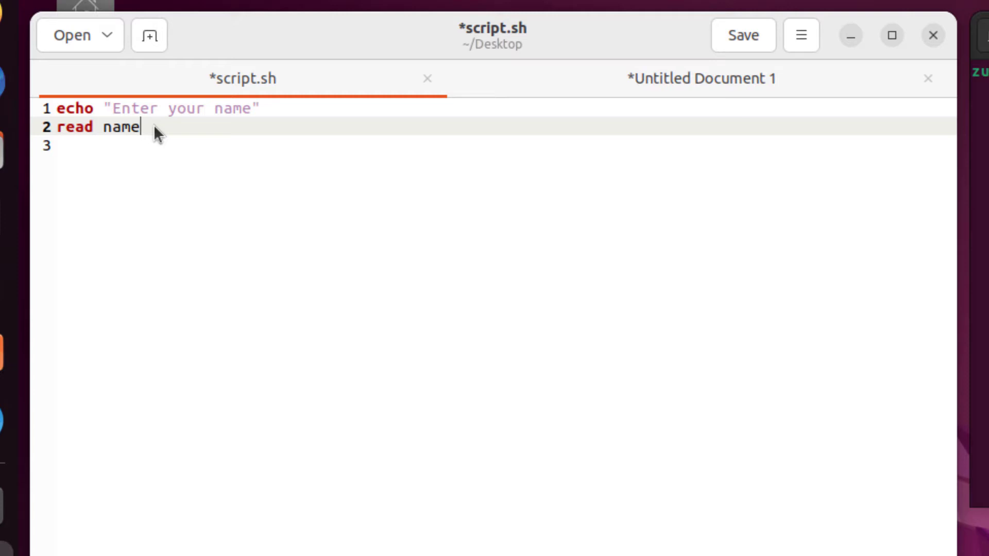
pyautogui.press('Return')
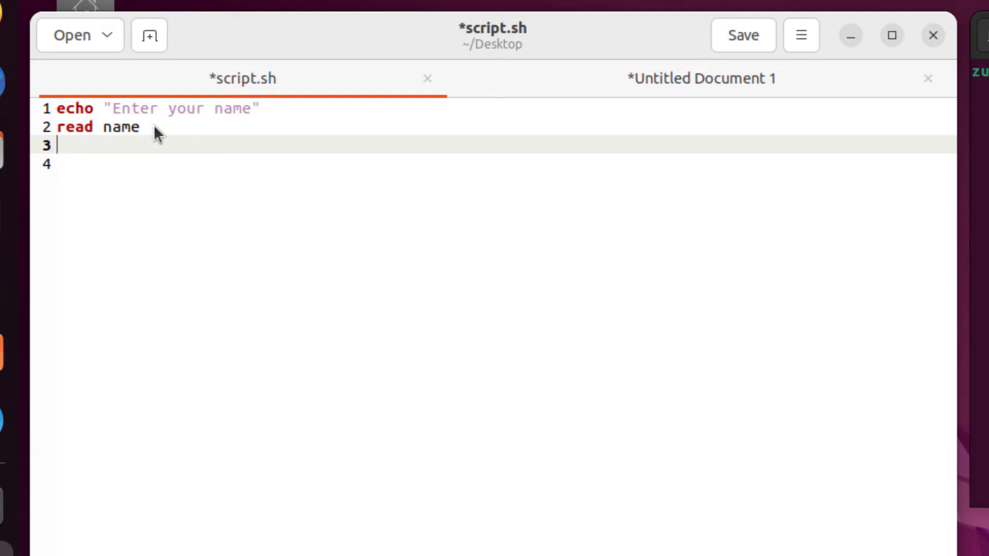
pyautogui.write('echo')
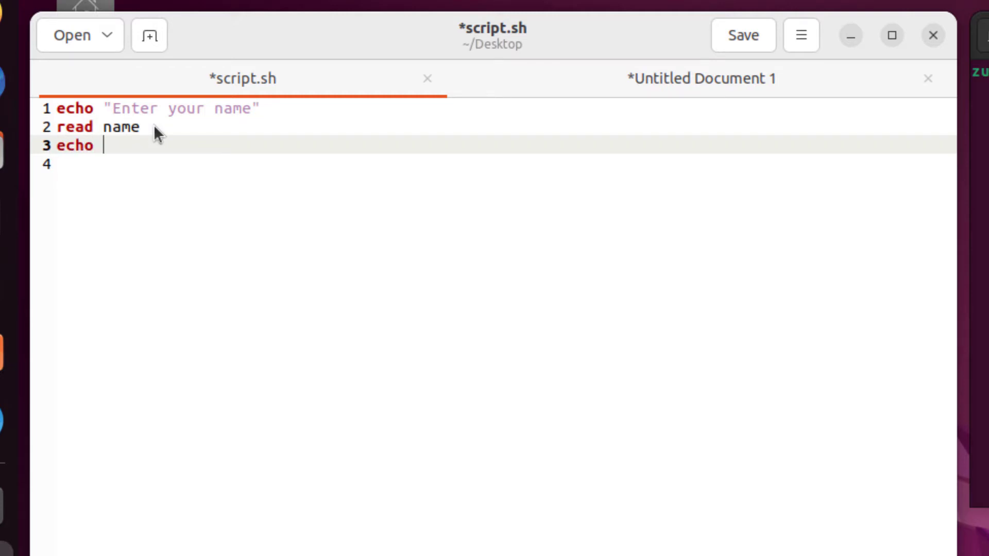
pyautogui.write('$')
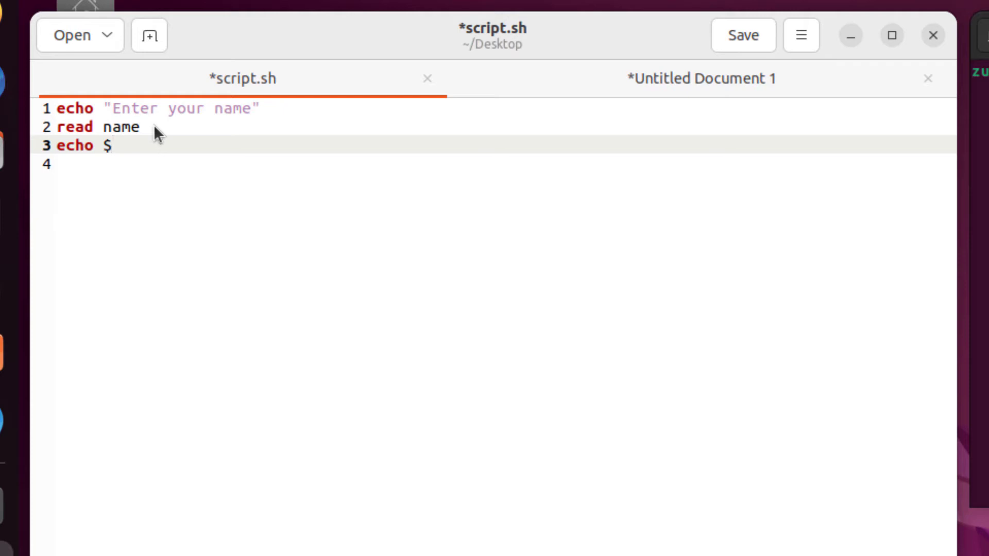
pyautogui.write('name')
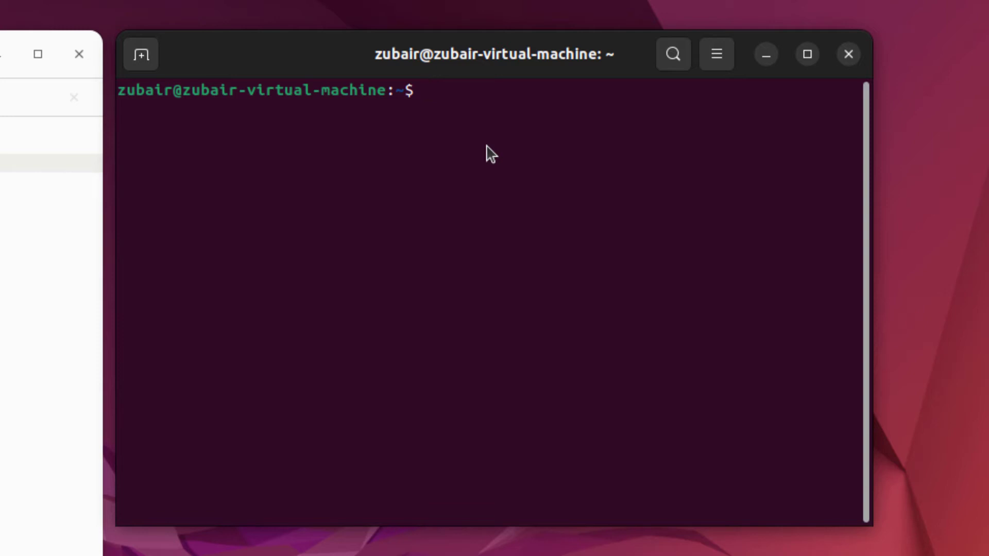
# - Change into the Desktop folder and run `bash script.sh`
pyautogui.write('cd Desk')
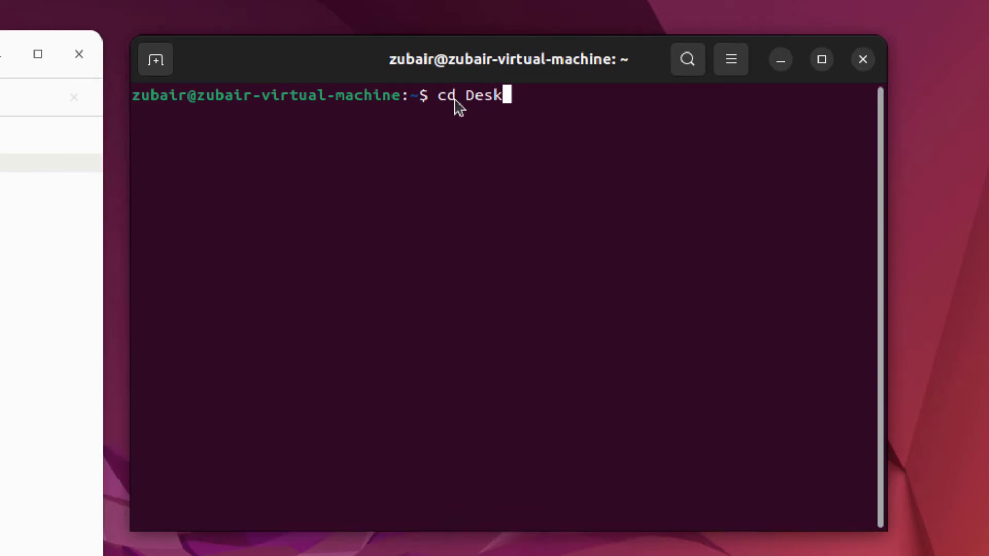
pyautogui.press('Return')
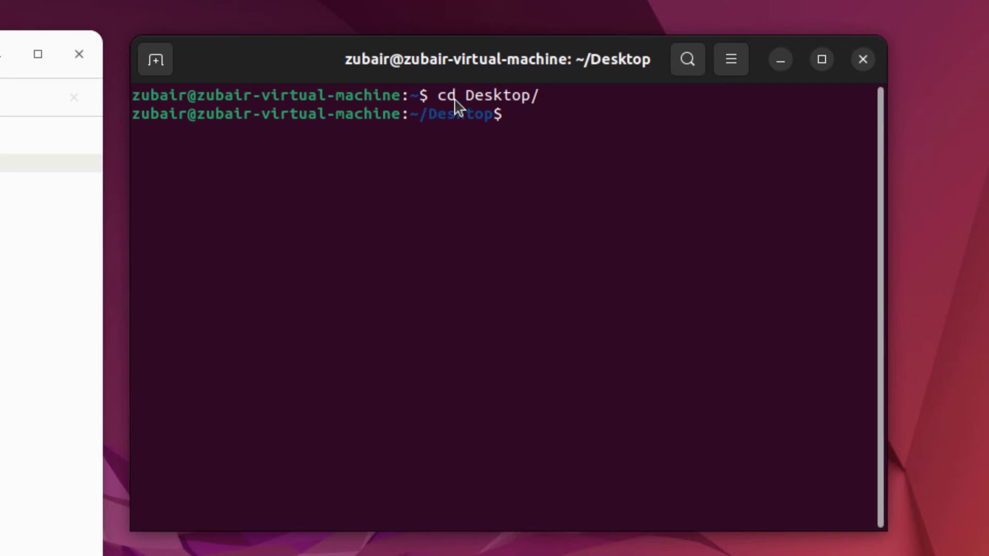
pyautogui.write('bash')
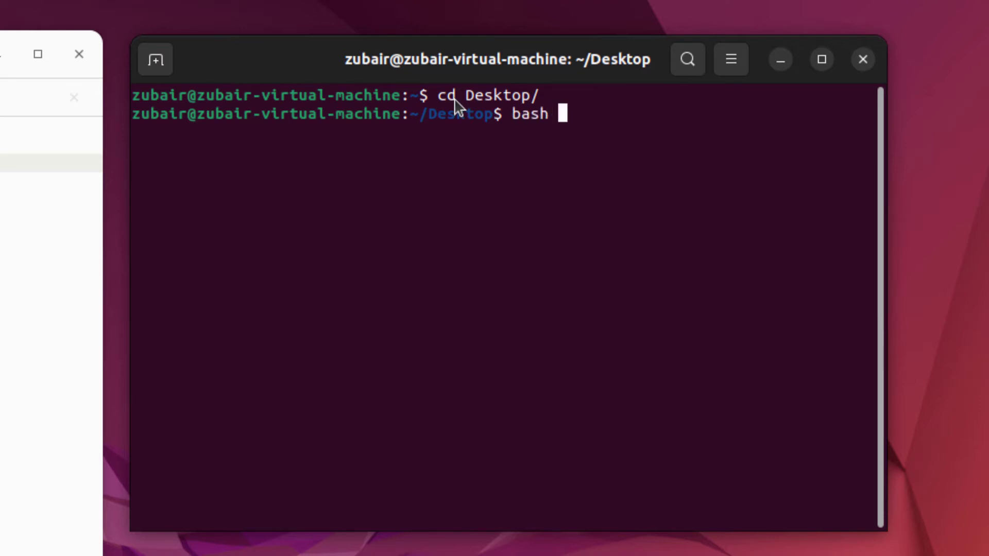
pyautogui.write('script.sh')
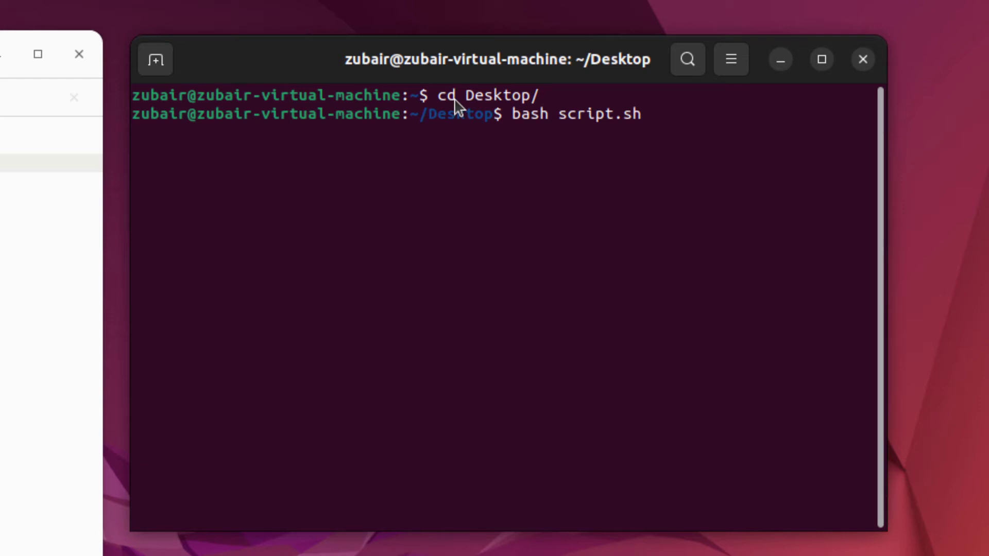
pyautogui.press('Return')
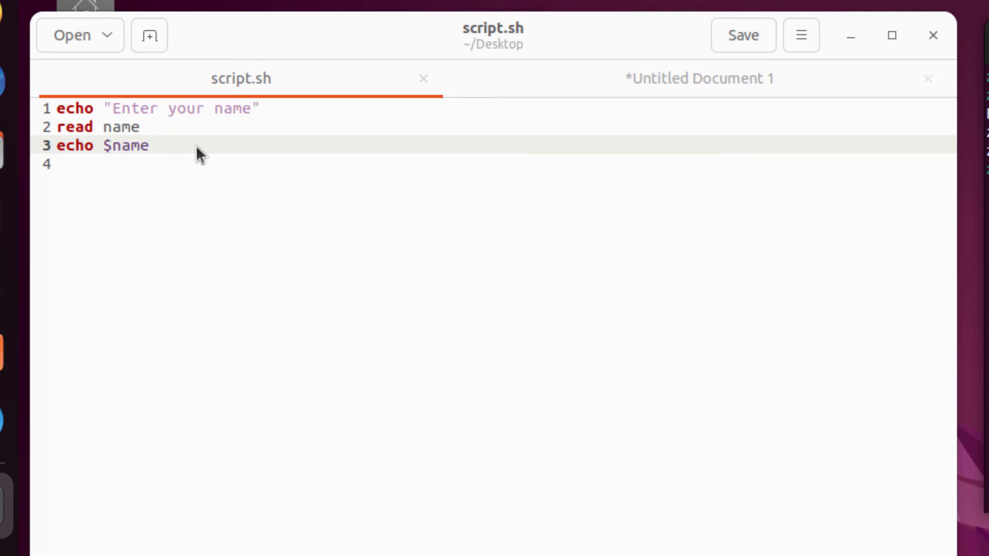
pyautogui.moveTo(160, 135)
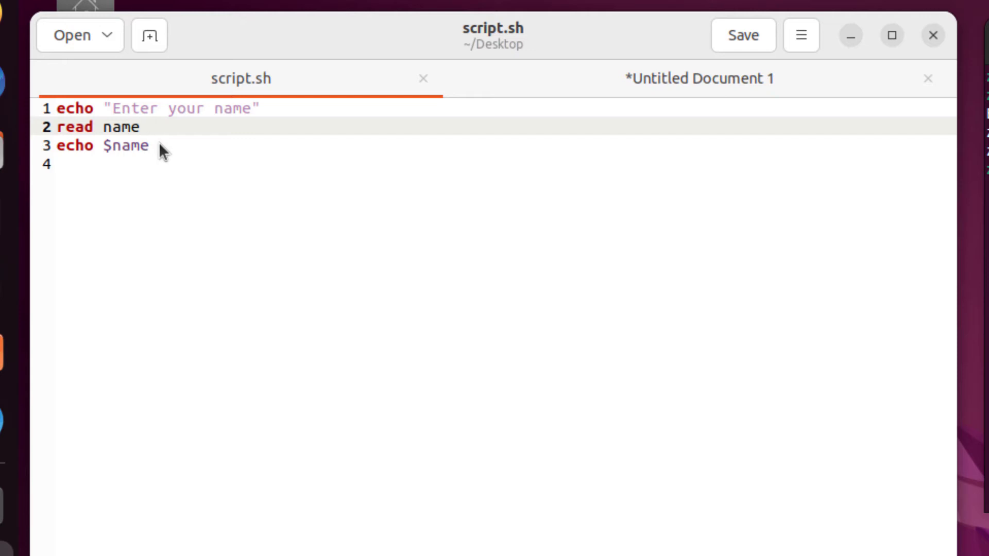
# - Add `echo "Enter Your Age"` and `read age` lines after `read name`
pyautogui.click(140, 126)
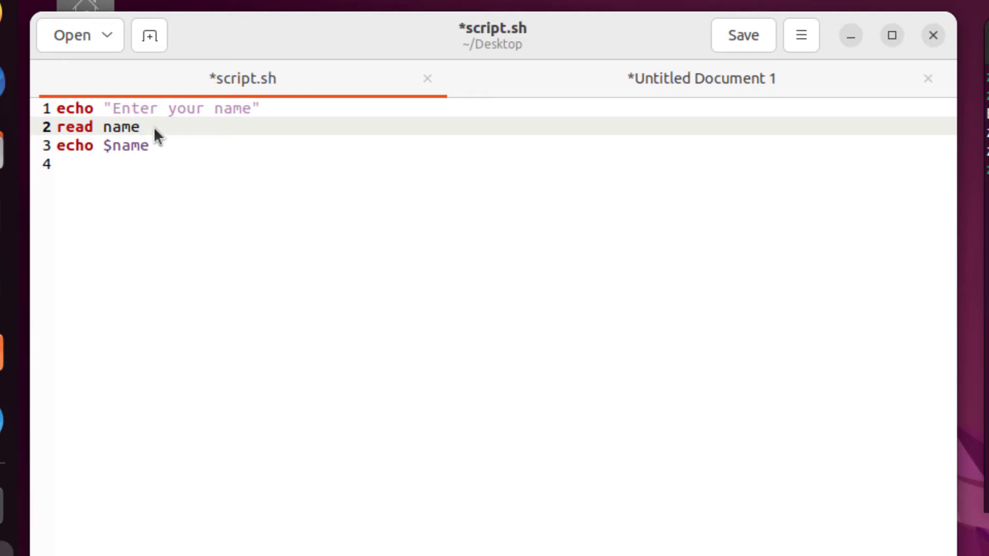
pyautogui.press('Return')
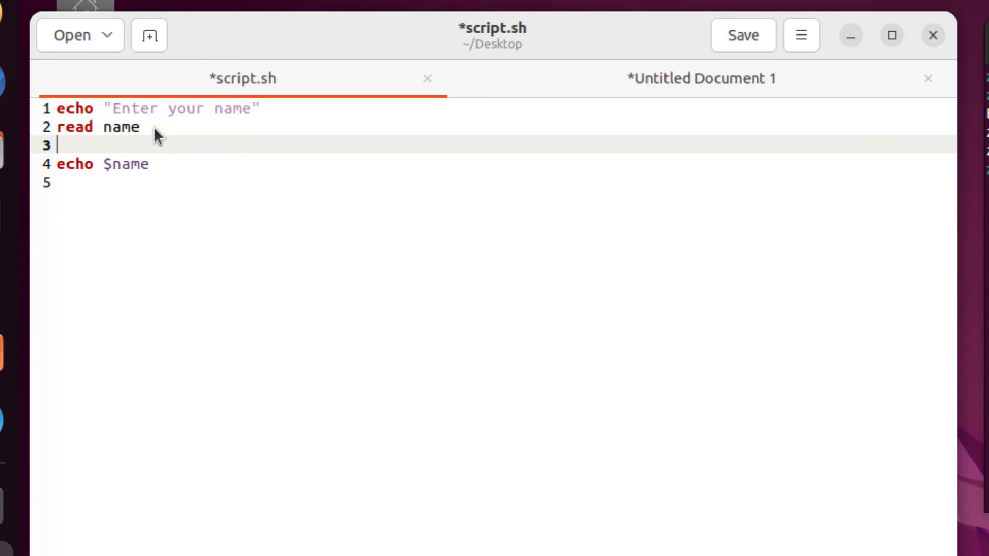
pyautogui.write('echo')
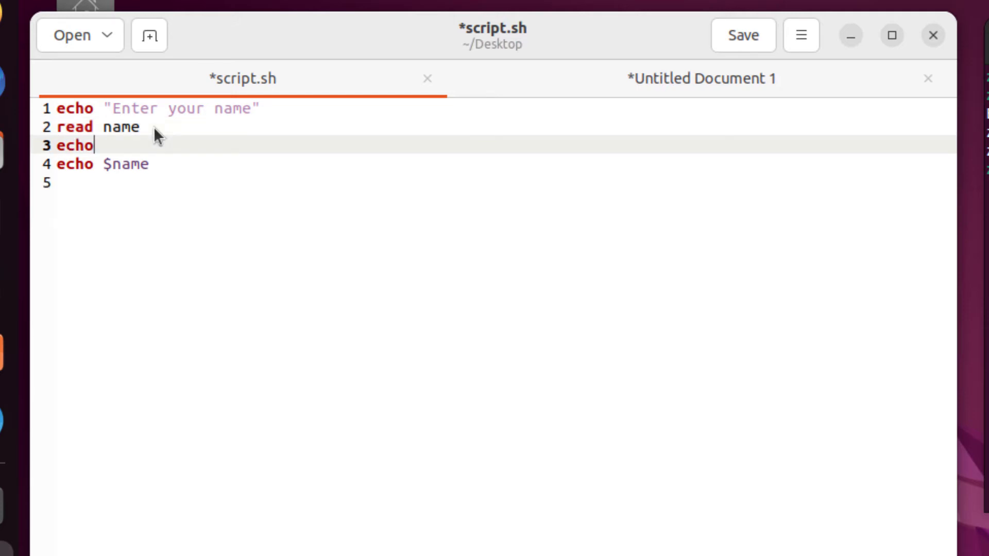
pyautogui.write('""')
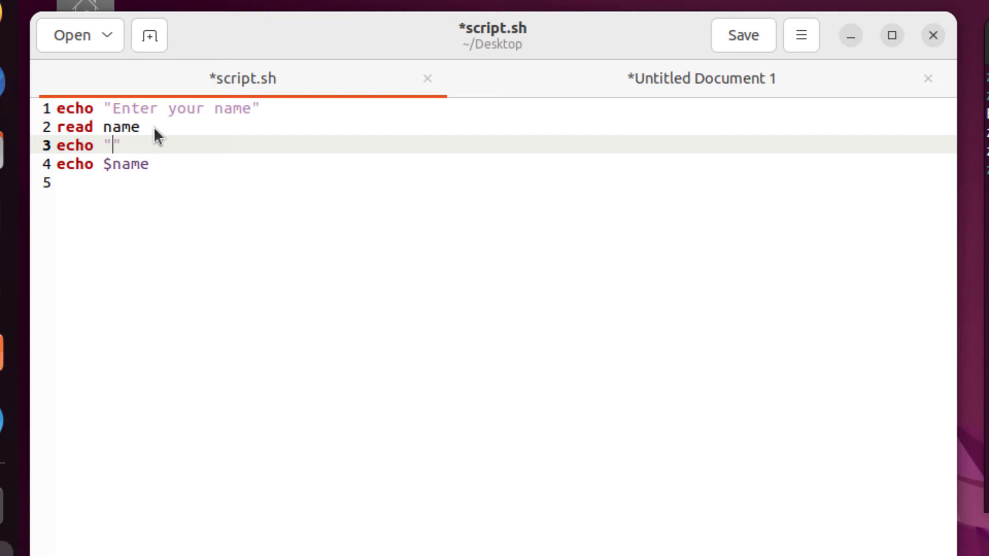
pyautogui.write('E')
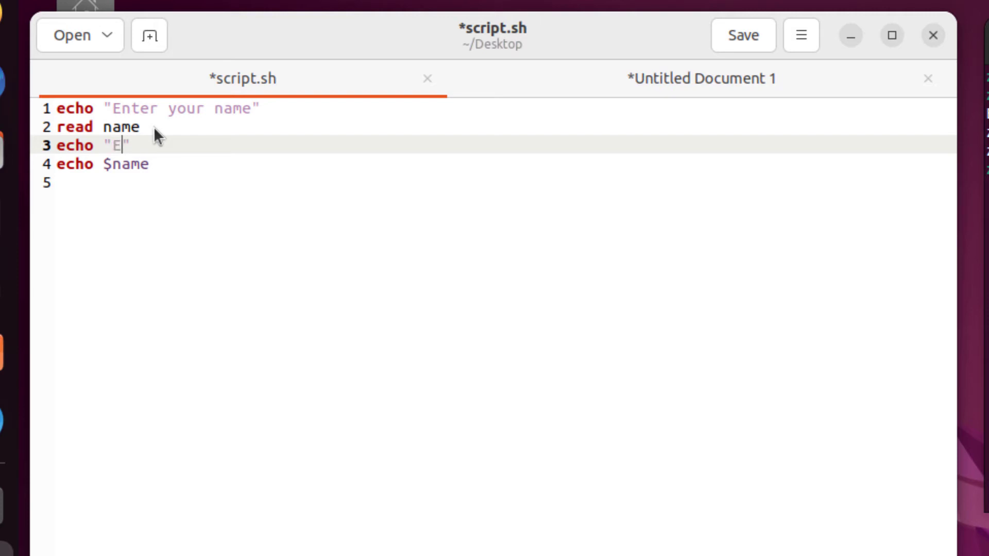
pyautogui.write('nter Your')
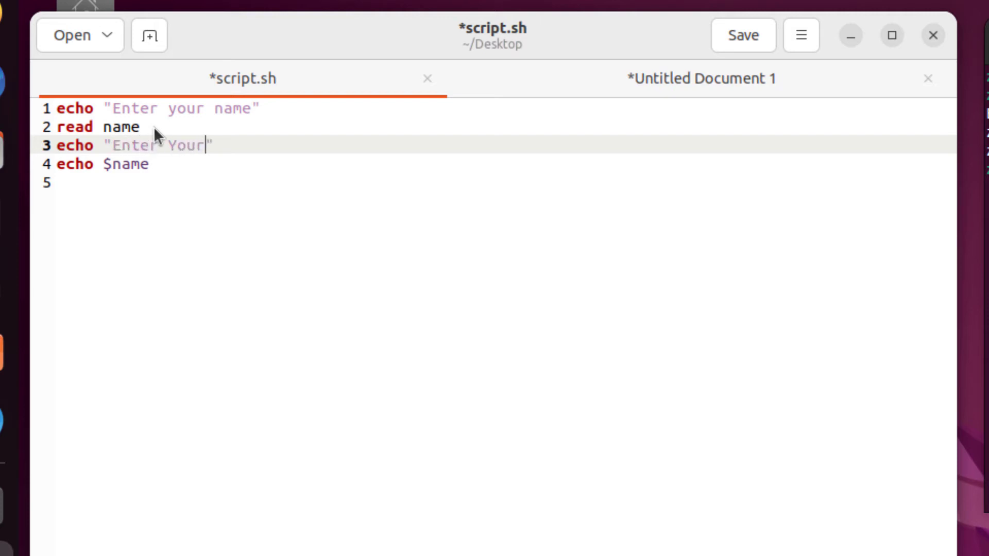
pyautogui.write('Age')
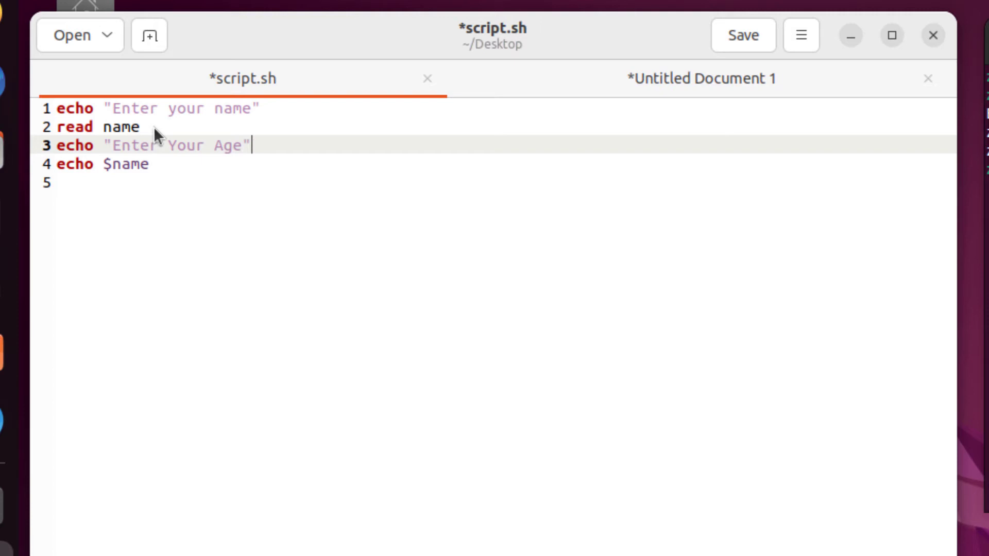
pyautogui.write('r')
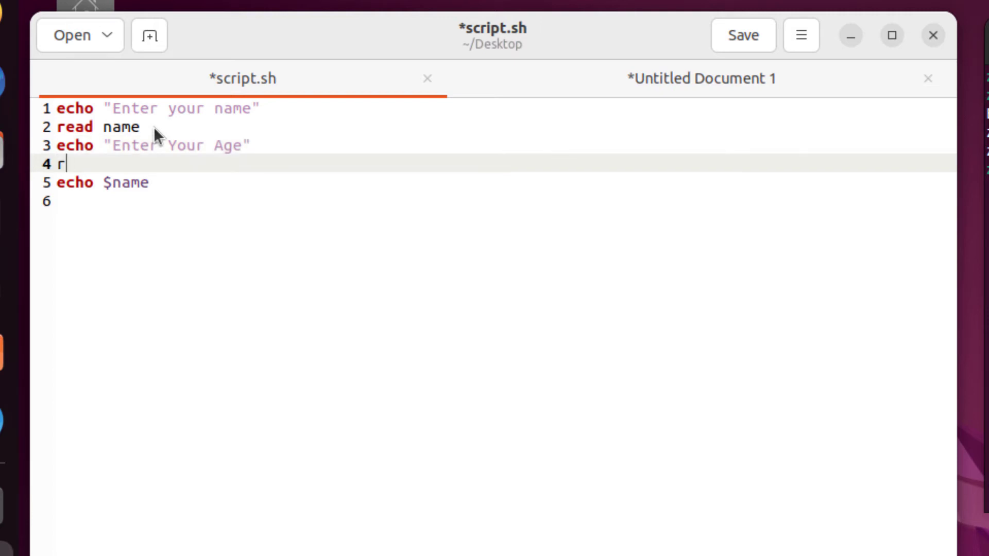
pyautogui.write('ead')
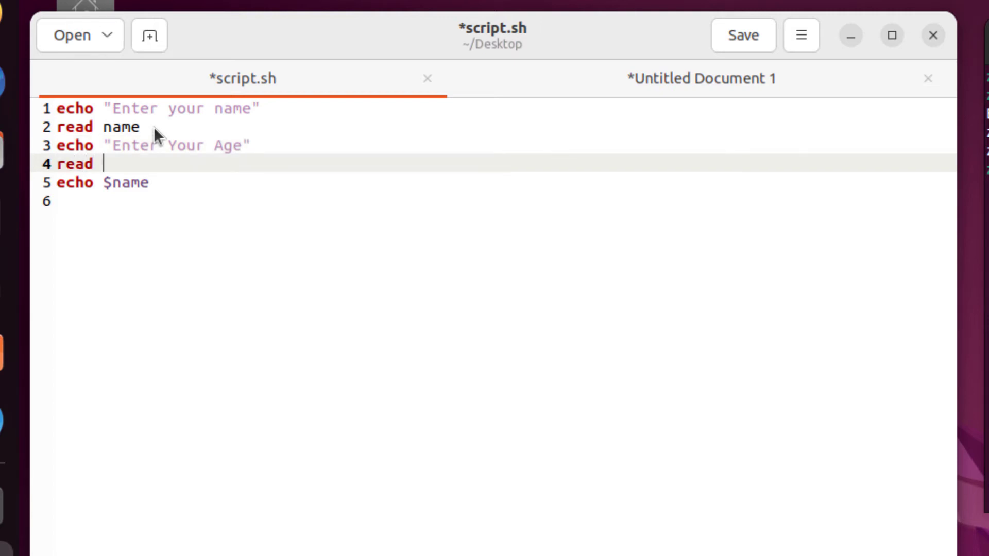
pyautogui.write('age')
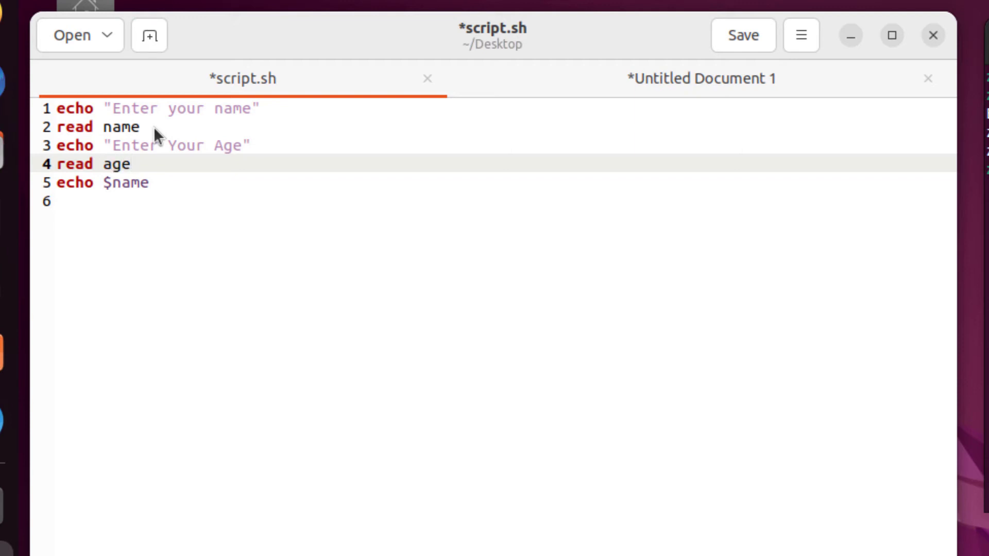
# - Append an `echo $age` line at the end and save script.sh
pyautogui.click(130, 163)
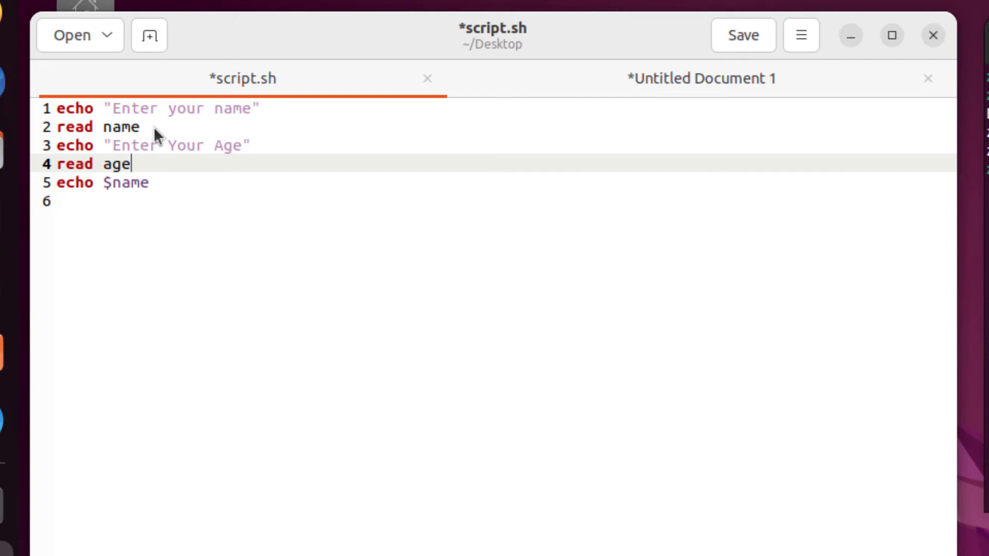
pyautogui.press('Return')
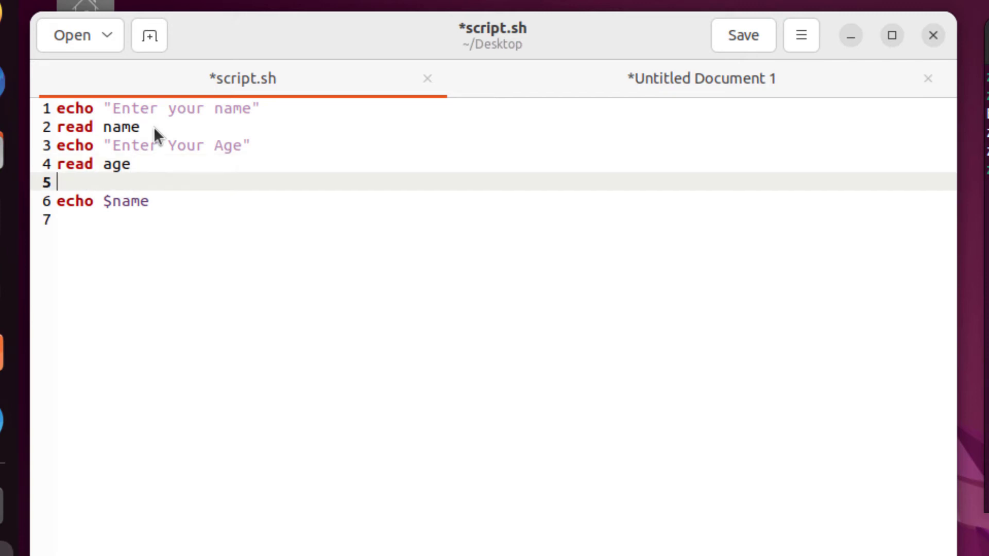
pyautogui.write('echo $')
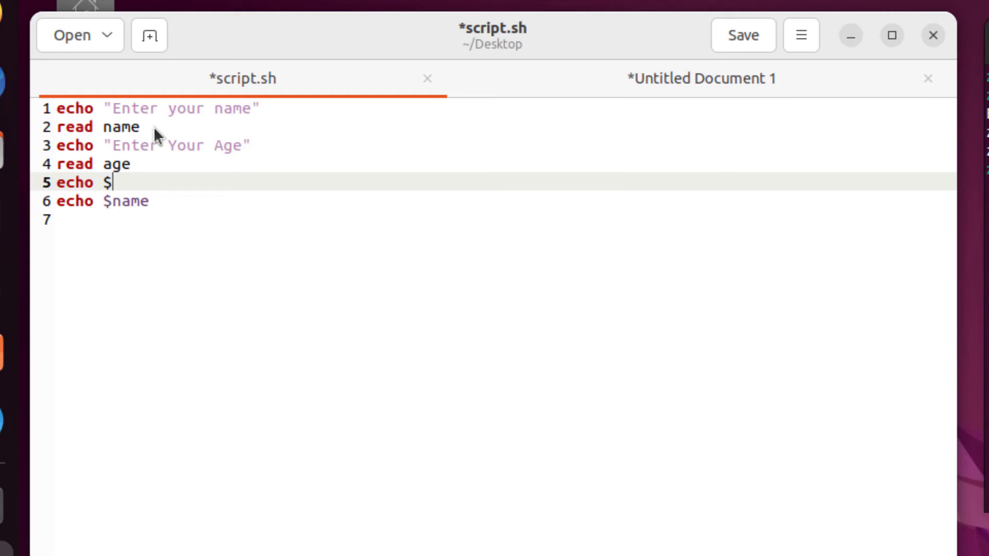
pyautogui.write('age')
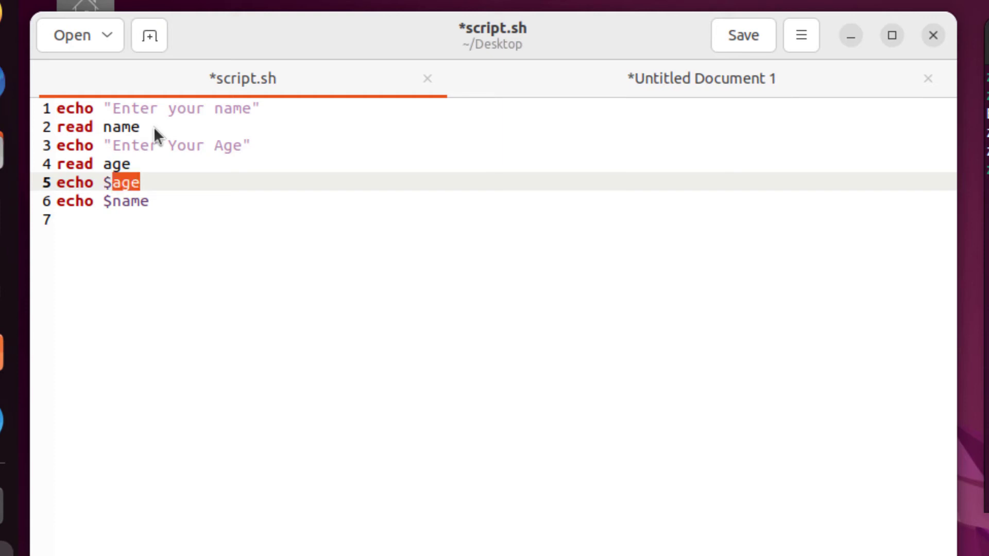
pyautogui.press('Delete')
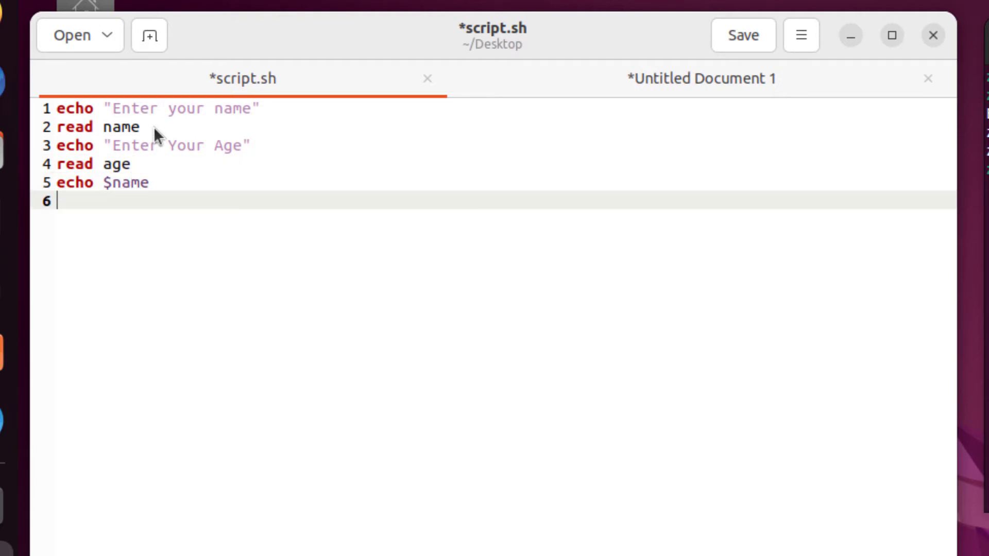
pyautogui.write('echo $age')
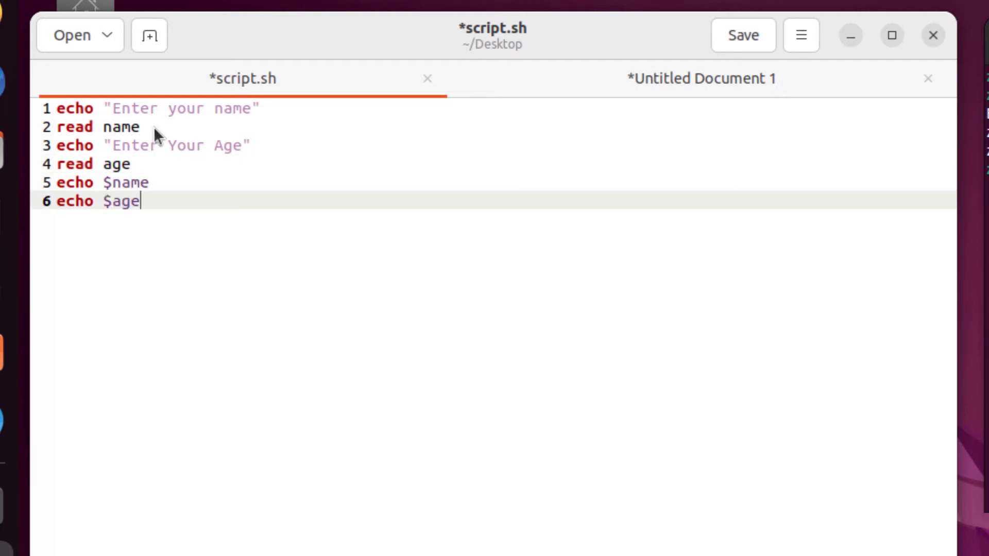
pyautogui.click(743, 34)
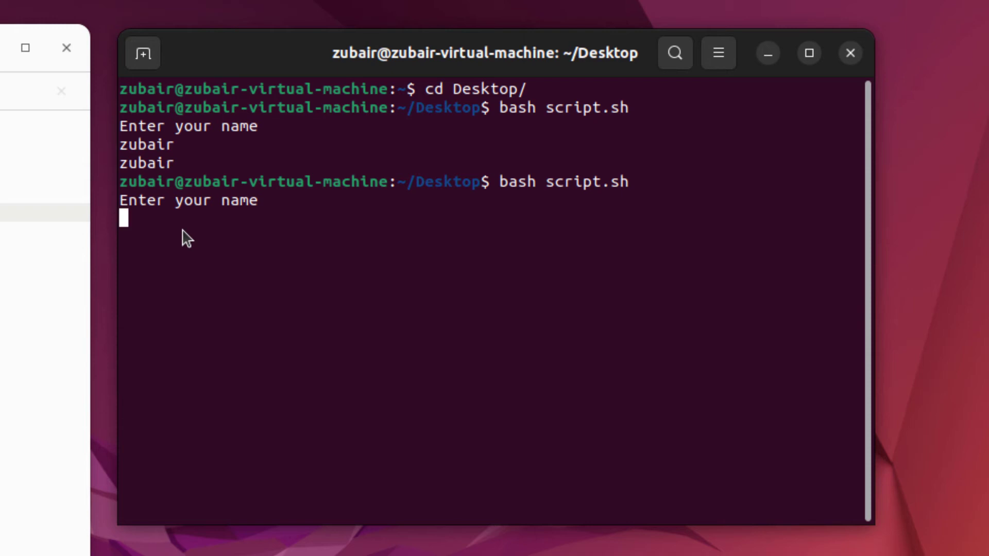
# - Answer the script's prompts with the name 'zubair' and the age 13
pyautogui.write('zubair')
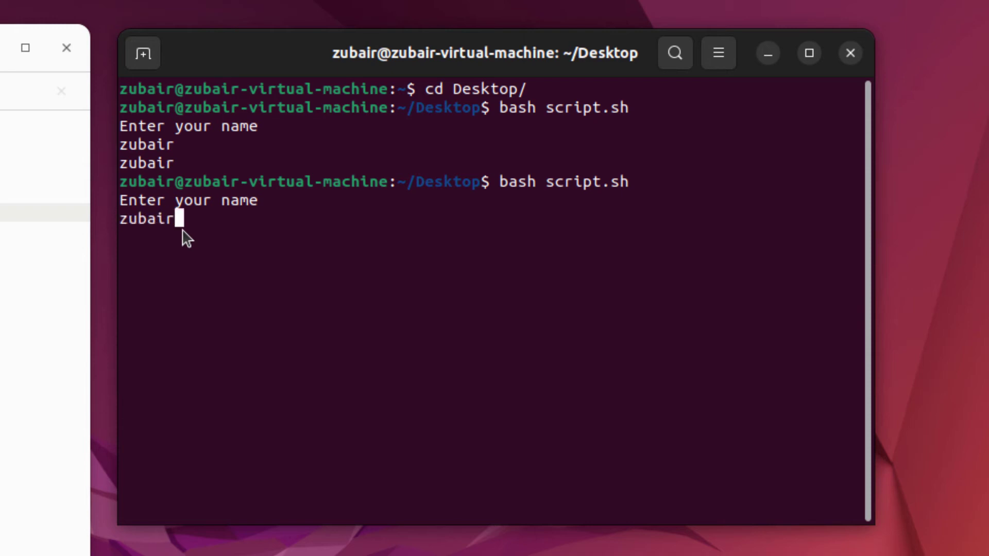
pyautogui.press('Return')
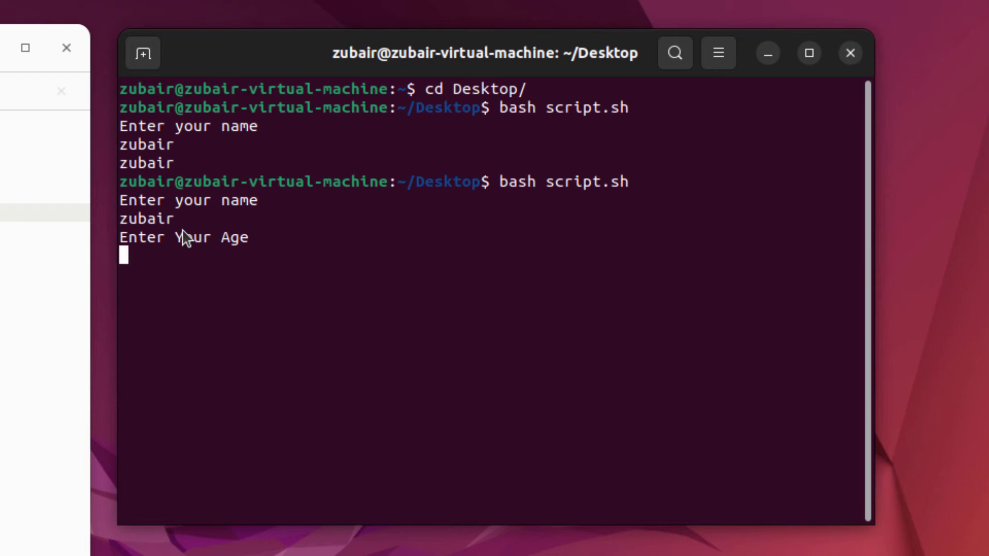
pyautogui.write('13')
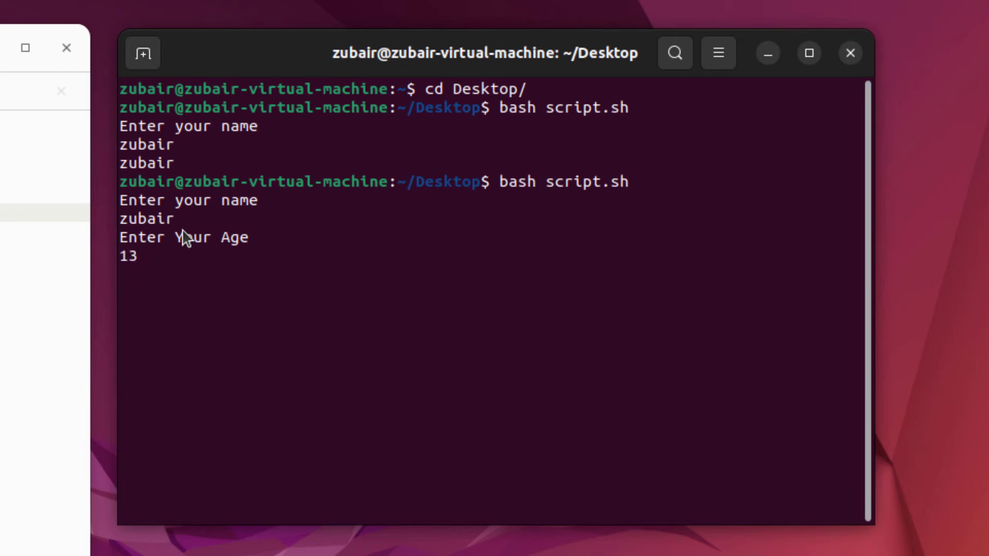
pyautogui.press('Return')
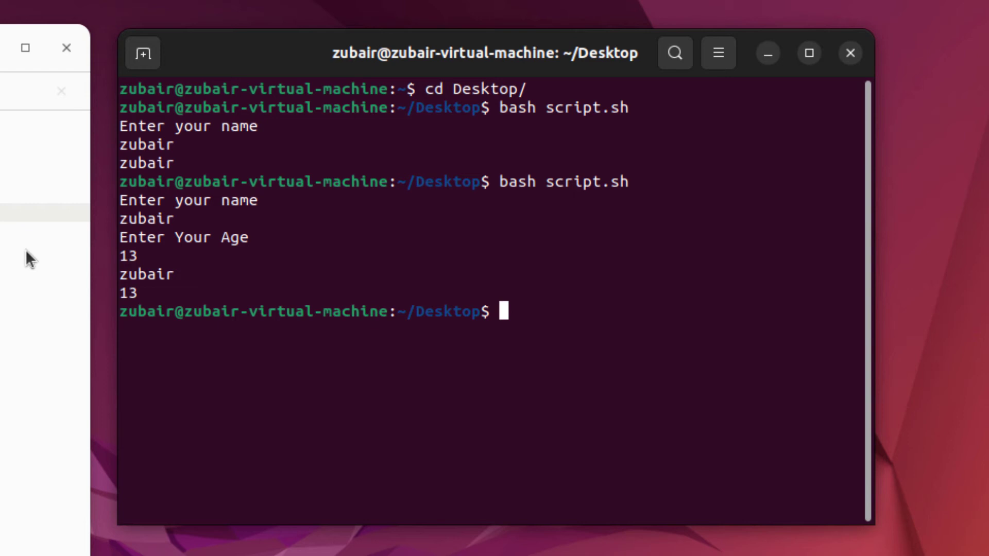
pyautogui.moveTo(149, 296)
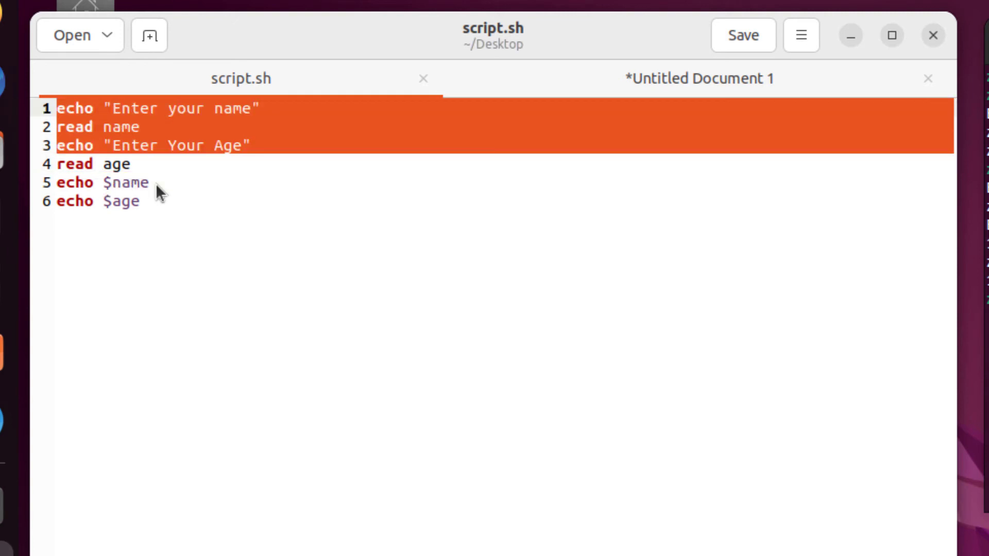
# - Clear script.sh and rewrite it as `echo "ener number"` followed by `read number`
pyautogui.press('Delete')
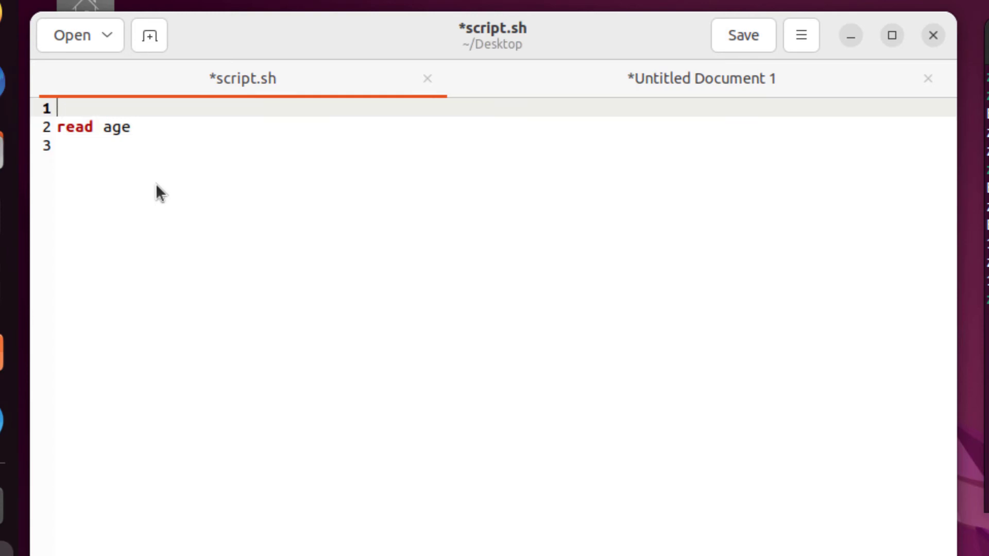
pyautogui.write('echo "')
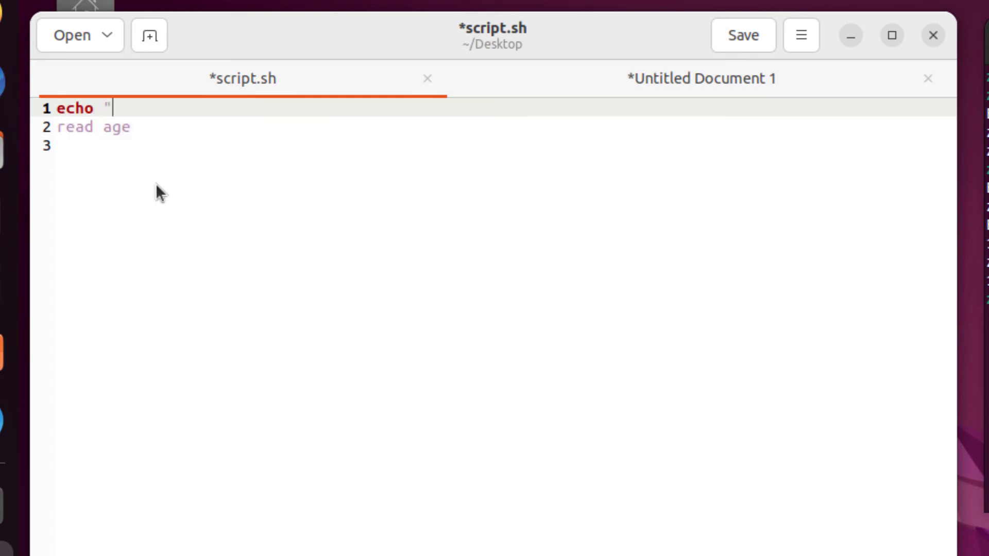
pyautogui.write('ener"')
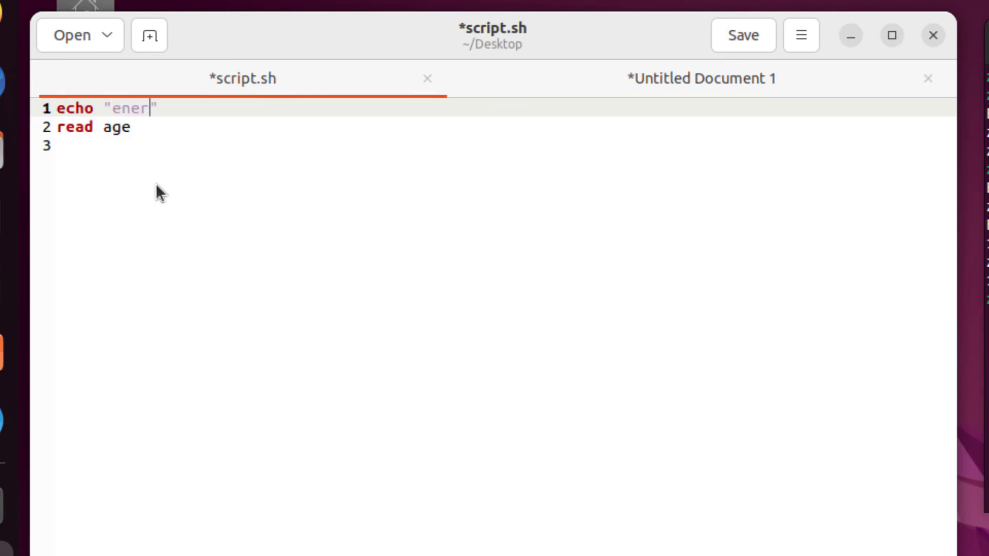
pyautogui.write('age')
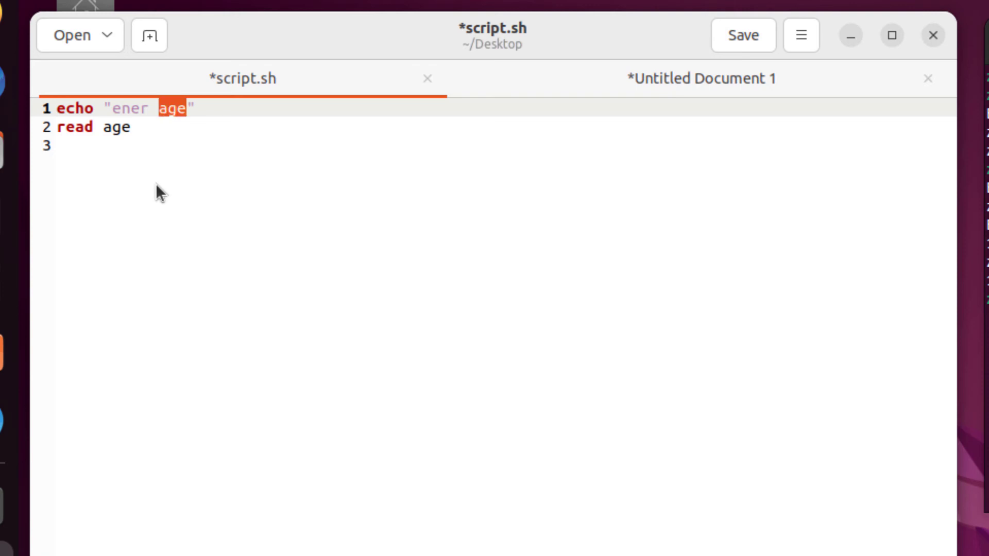
pyautogui.write('number')
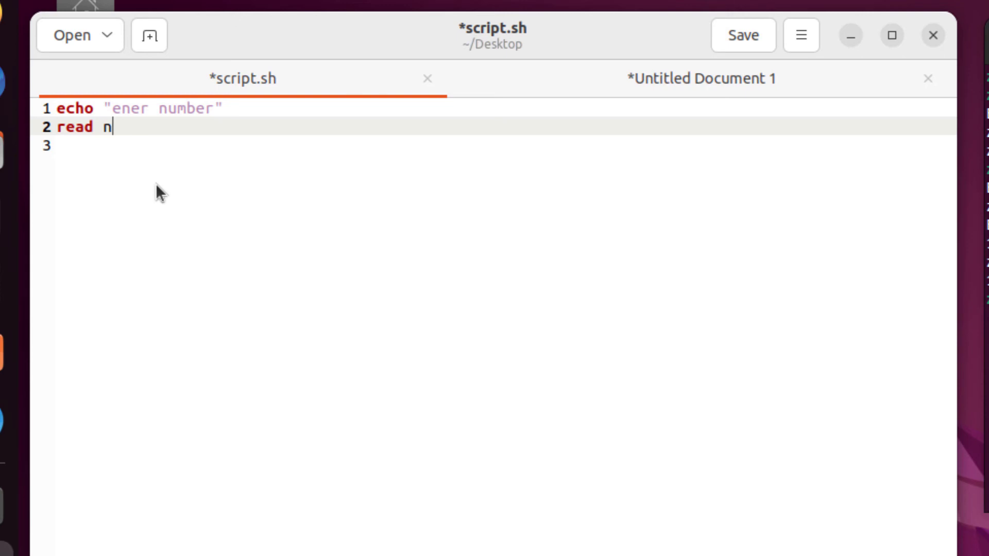
pyautogui.write('umber')
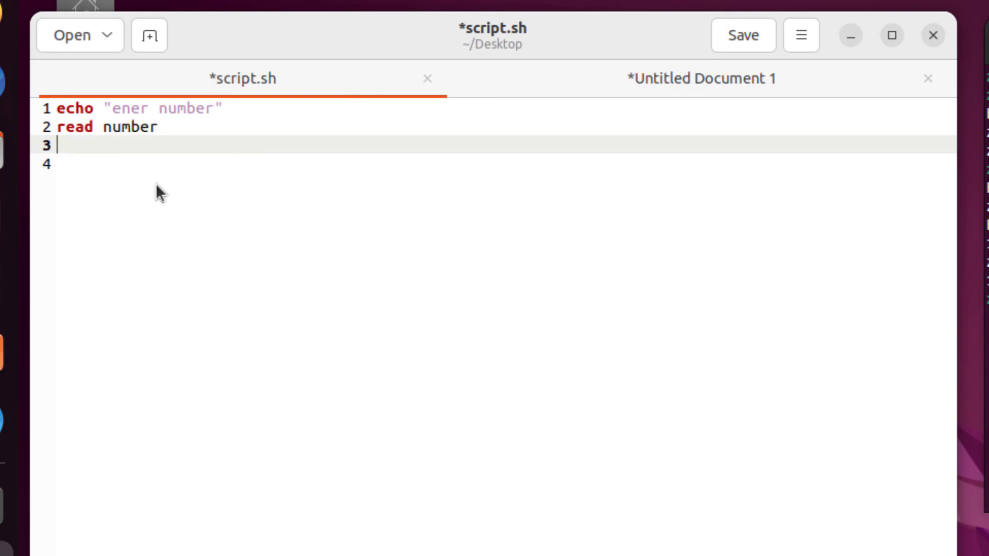
# - Type the loop header `for ((var=0; var<$number; var++))`
pyautogui.write('for')
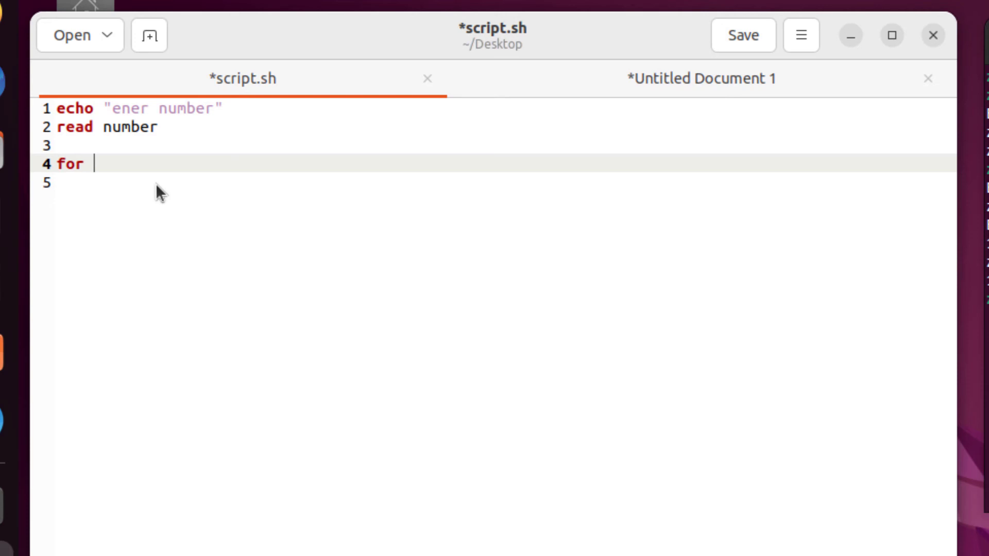
pyautogui.write('(())')
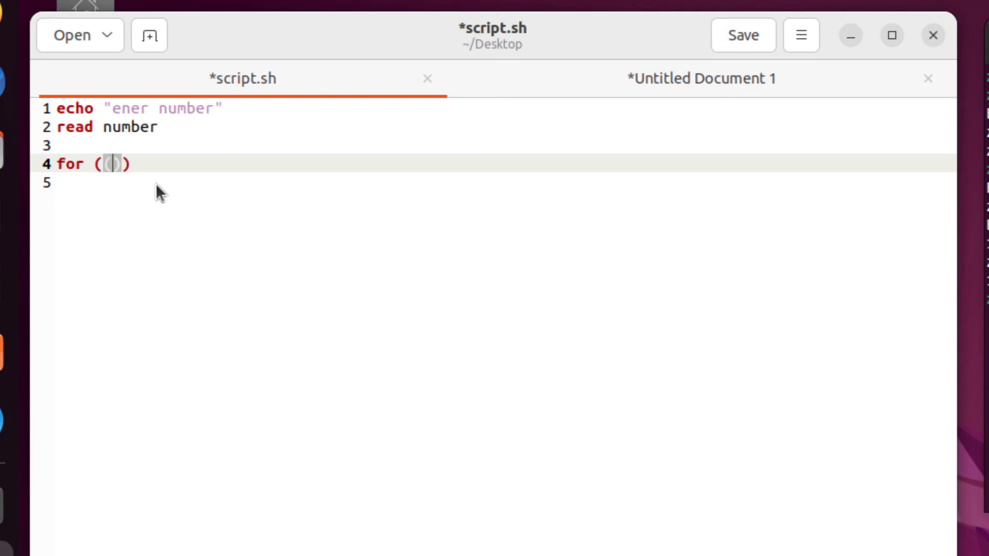
pyautogui.write('va')
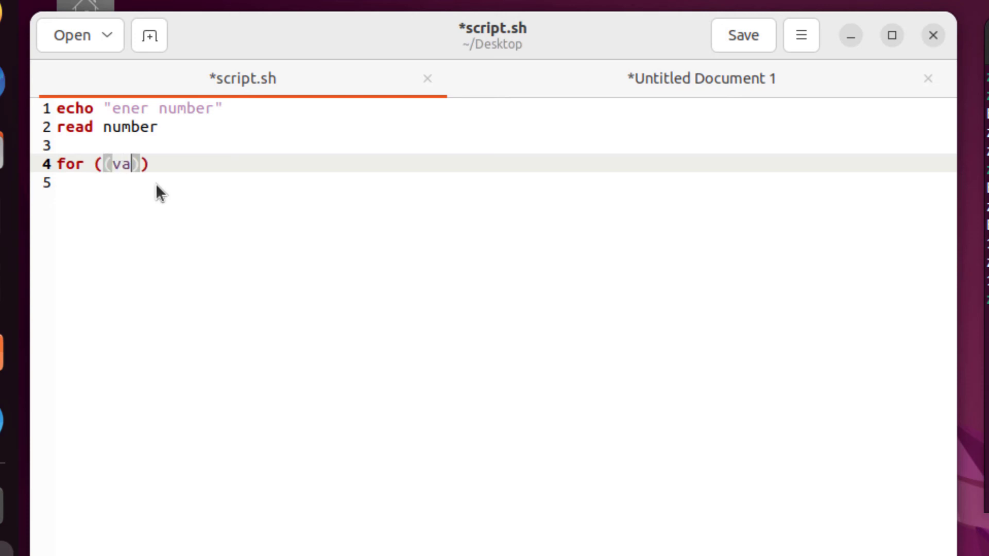
pyautogui.write('r=')
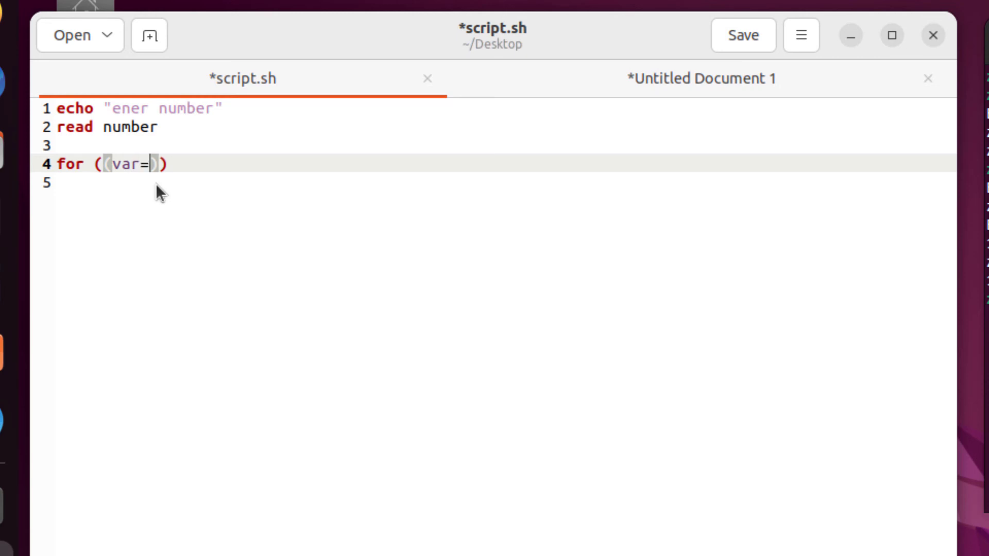
pyautogui.write('0;')
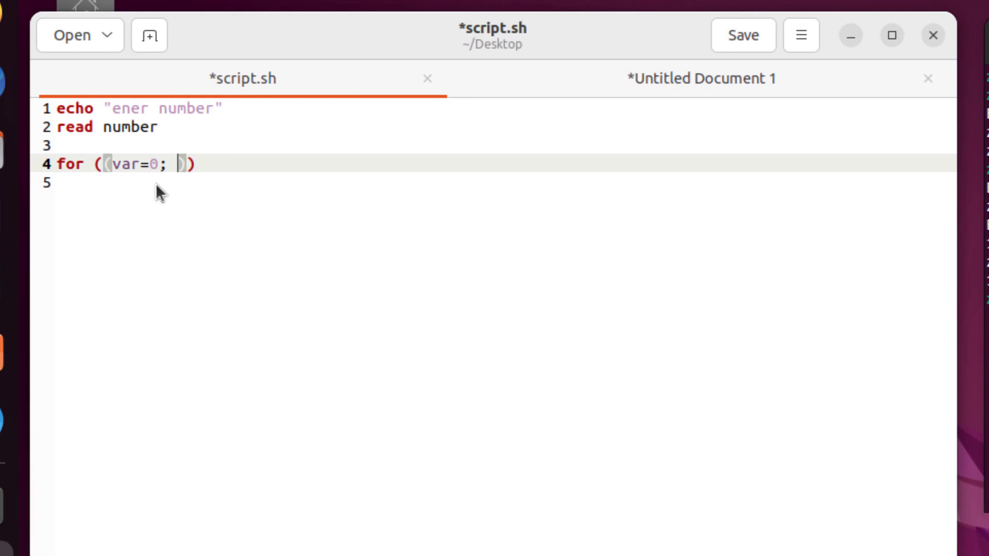
pyautogui.write('var<')
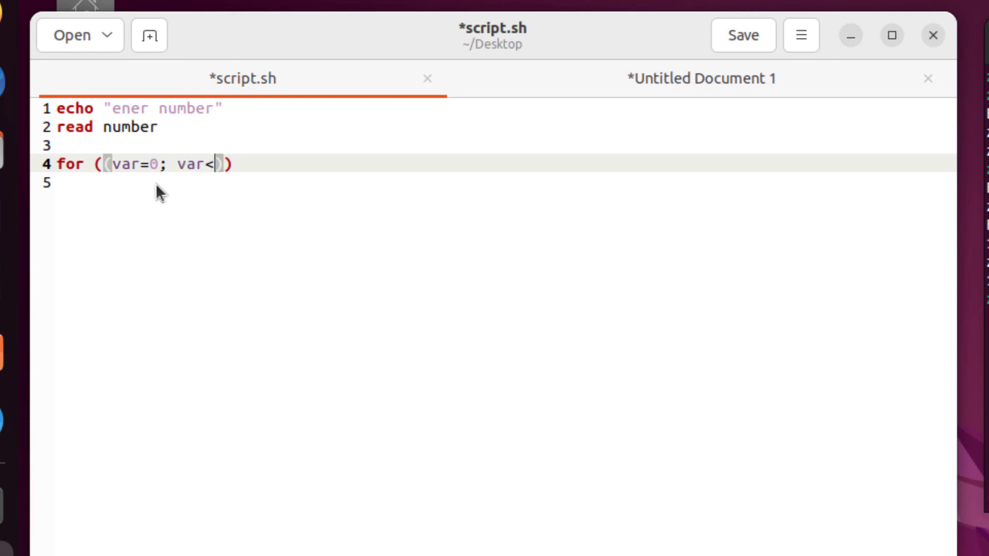
pyautogui.write('$num')
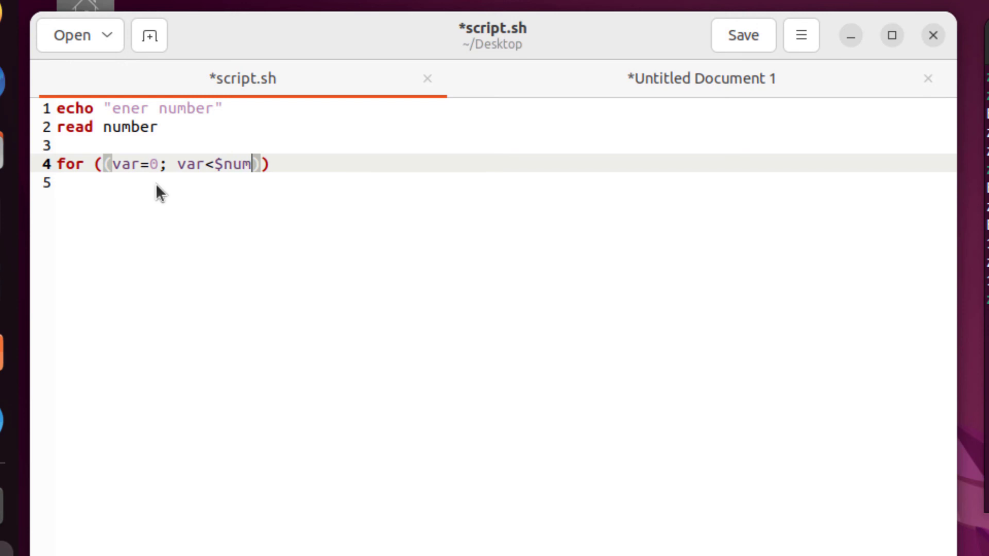
pyautogui.write('ber')
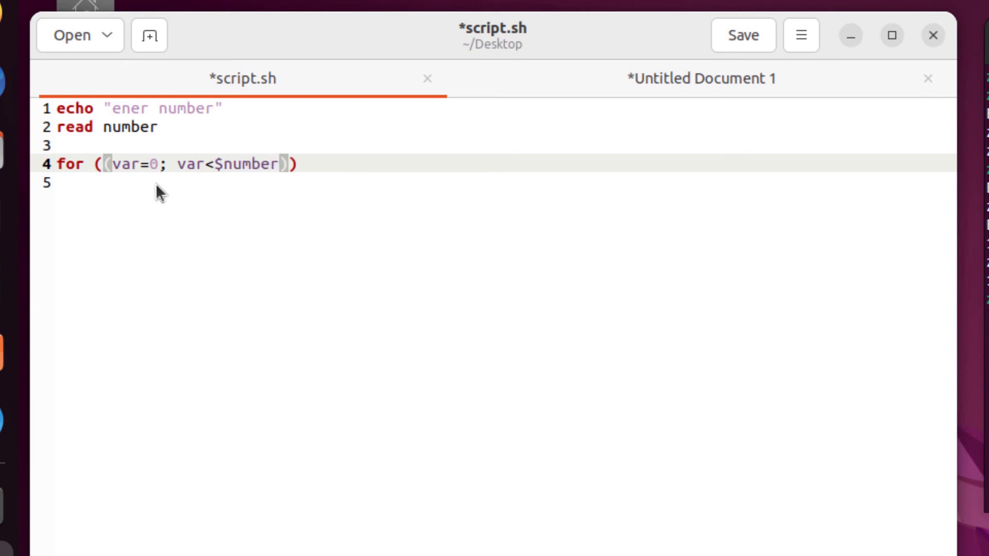
pyautogui.write('; va')
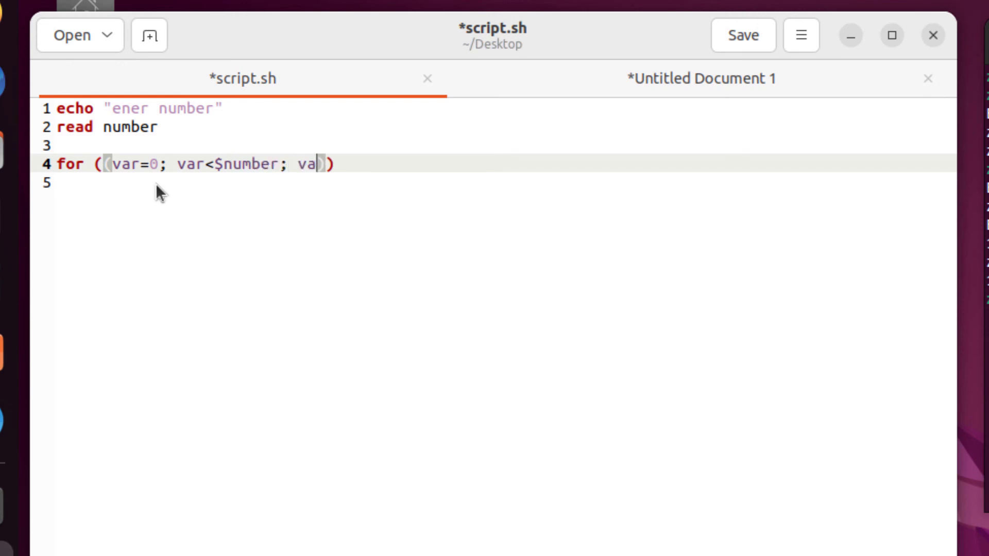
pyautogui.write('r++)')
pyautogui.click(505, 183)
pyautogui.write('do')
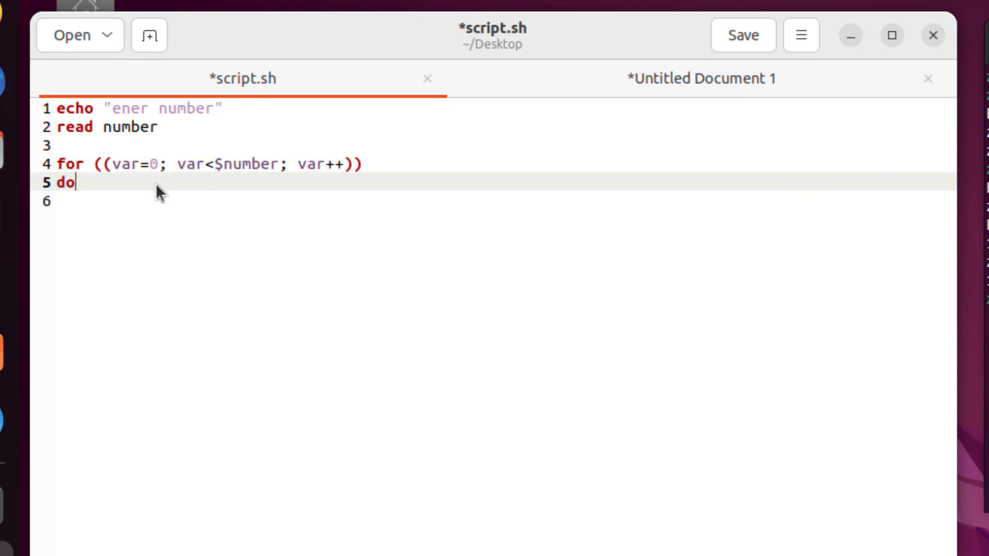
# - Add the loop body echoing "bash", close it with `done`, and save
pyautogui.press('Return')
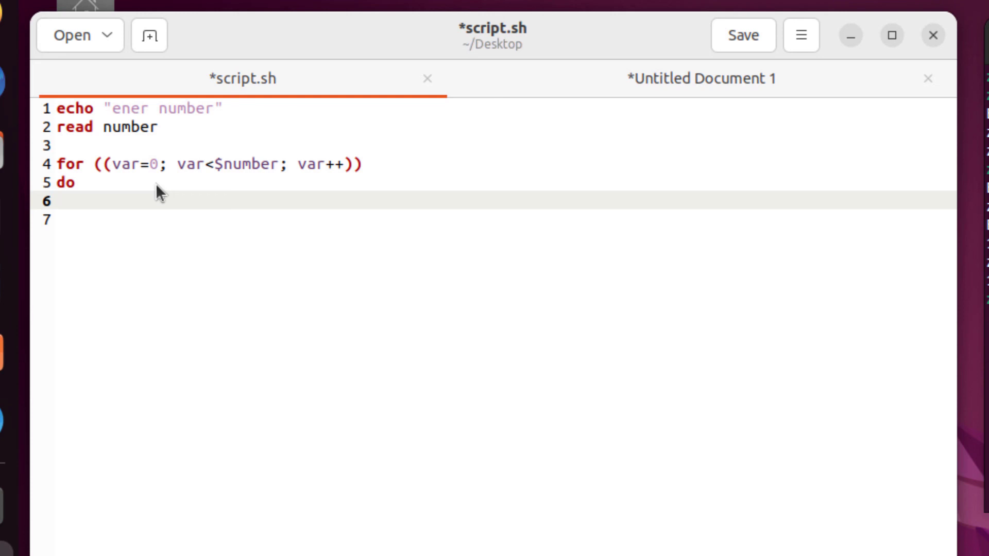
pyautogui.write('echo')
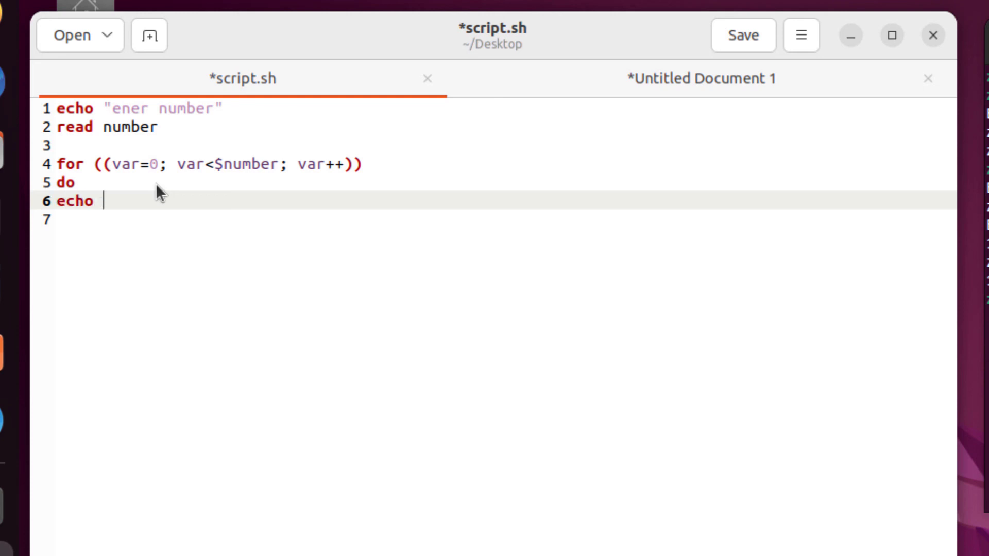
pyautogui.write('"')
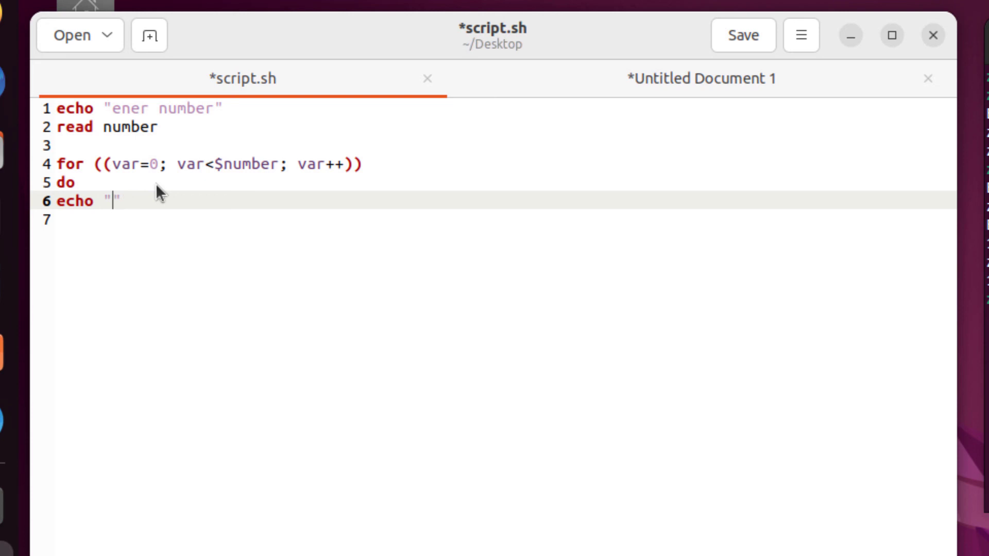
pyautogui.write('bash')
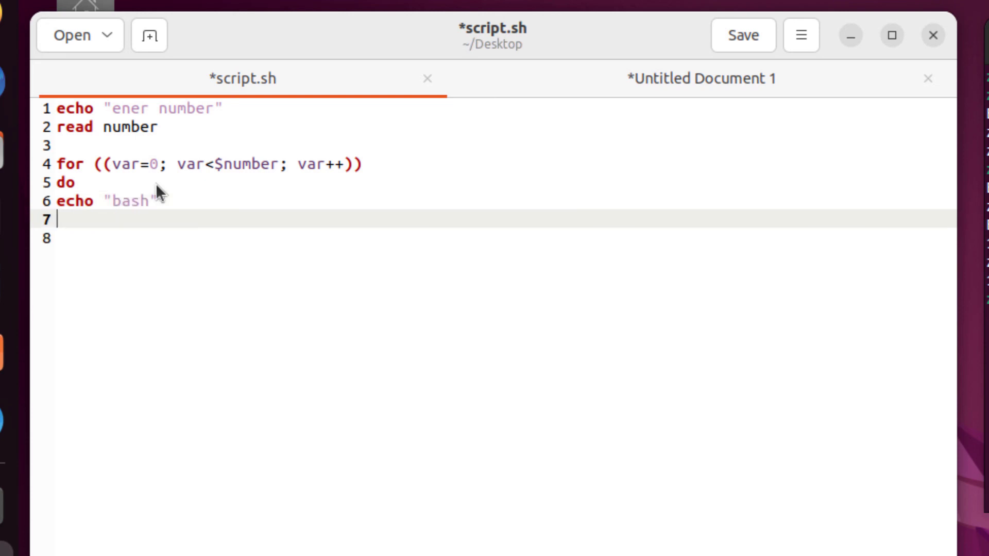
pyautogui.write('done')
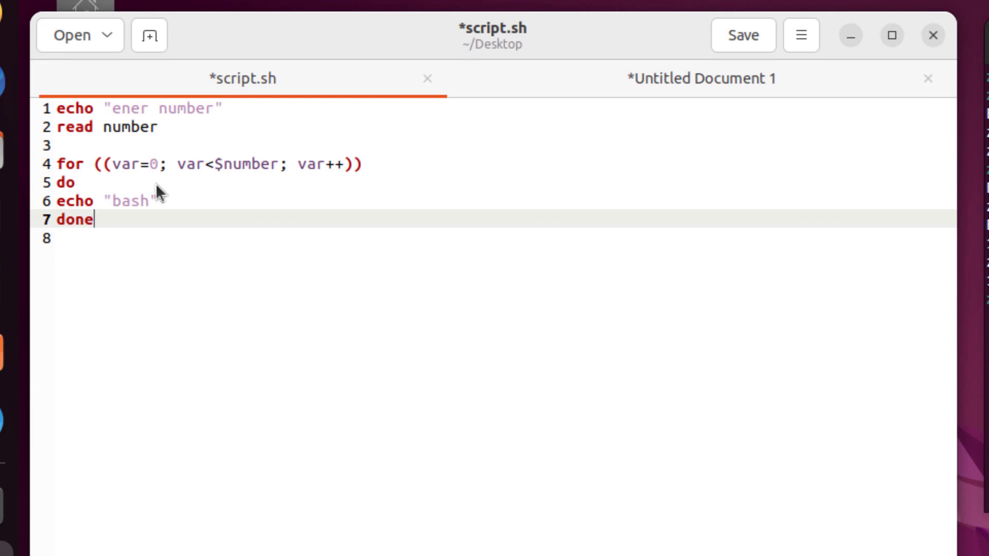
pyautogui.click(743, 34)
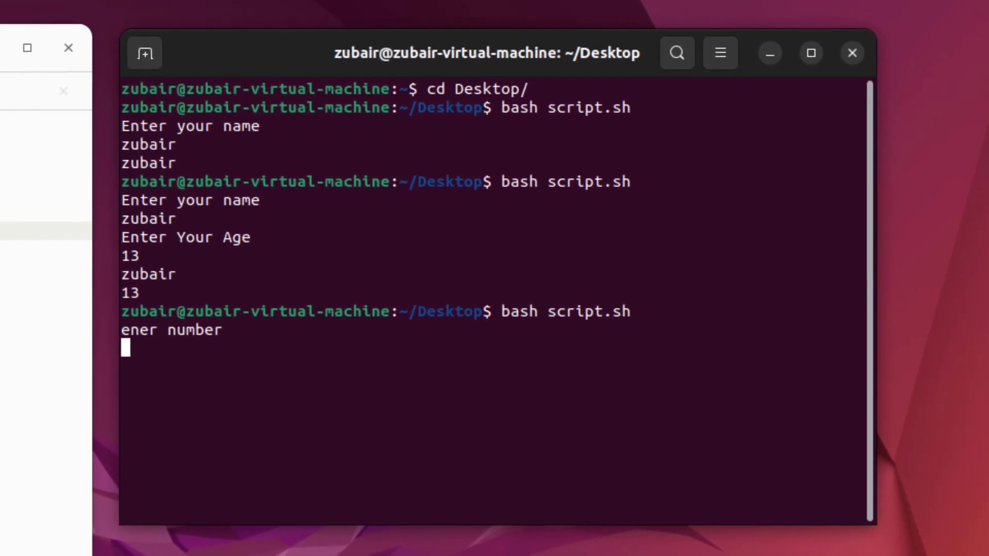
# - Enter 5 at the script's number prompt to print bash five times
pyautogui.write('5')
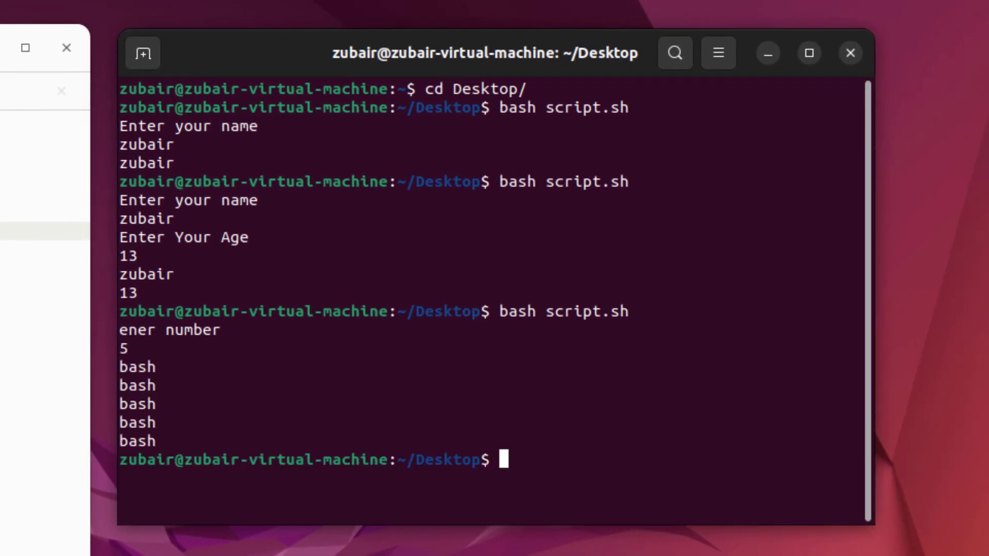